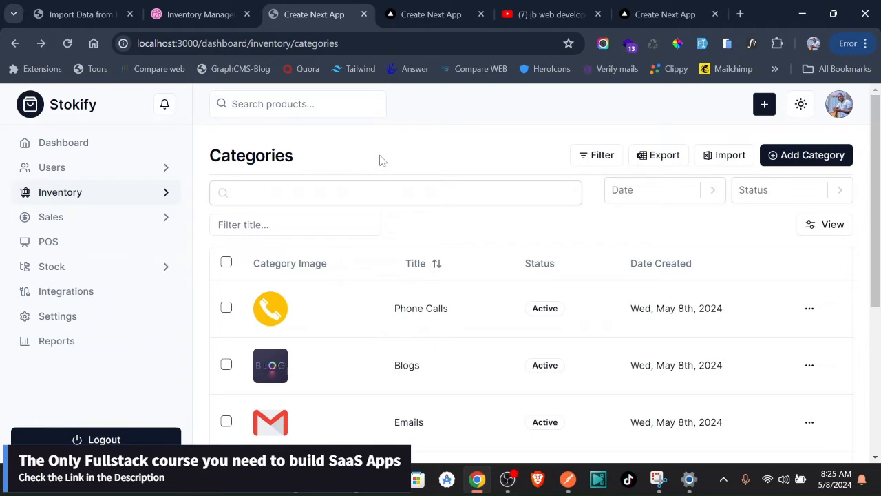
{"action": "mouse_move", "coordinate": [345, 174]}
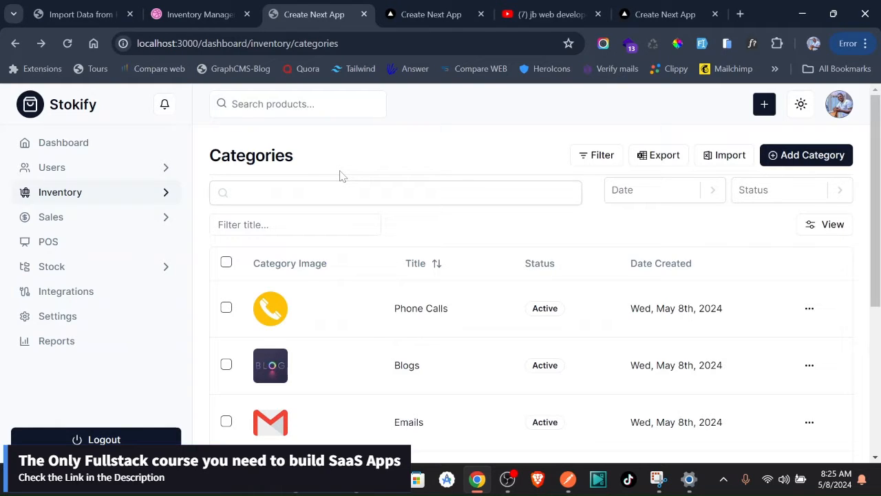
- Review the Dribbble Orders shot with Import Orders, then move to the YouTube results
{"action": "left_click", "coordinate": [200, 13]}
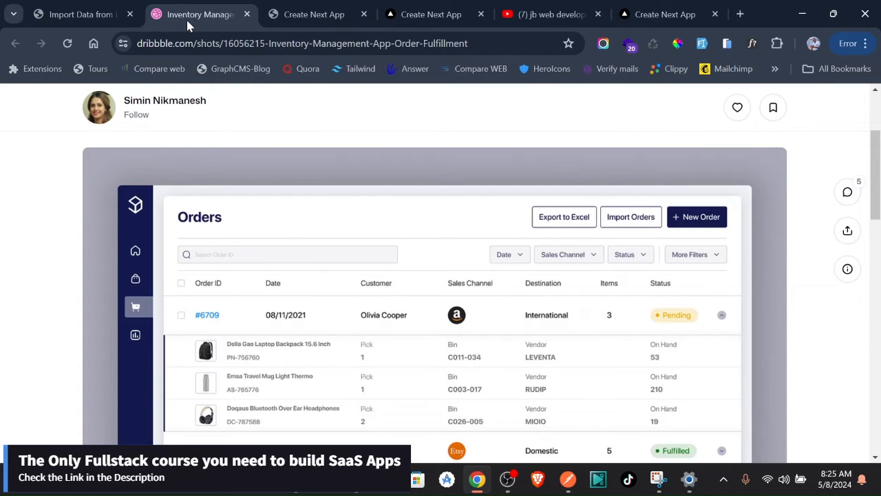
{"action": "mouse_move", "coordinate": [425, 314]}
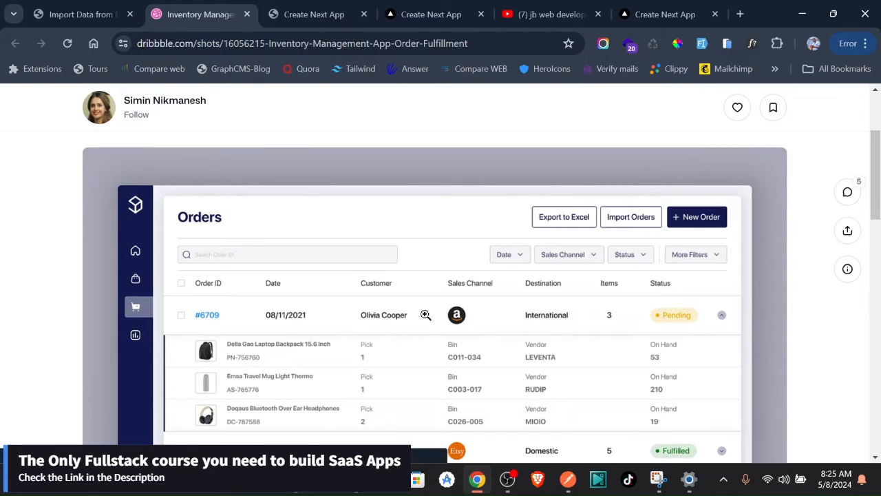
{"action": "scroll", "scroll_direction": "down", "scroll_amount": 3}
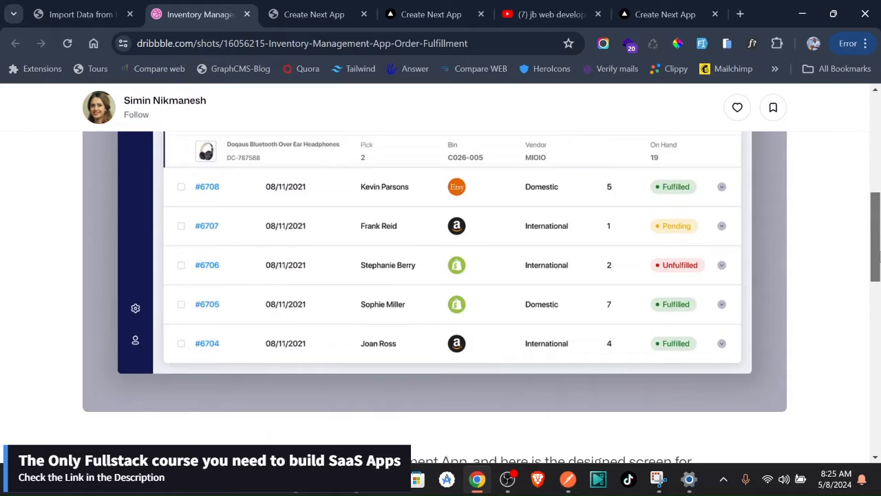
{"action": "scroll", "scroll_direction": "up", "scroll_amount": 3}
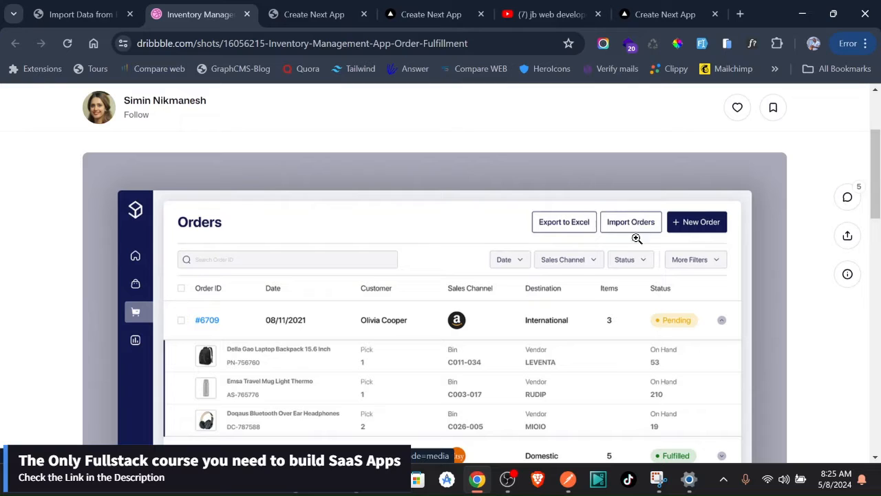
{"action": "mouse_move", "coordinate": [644, 227]}
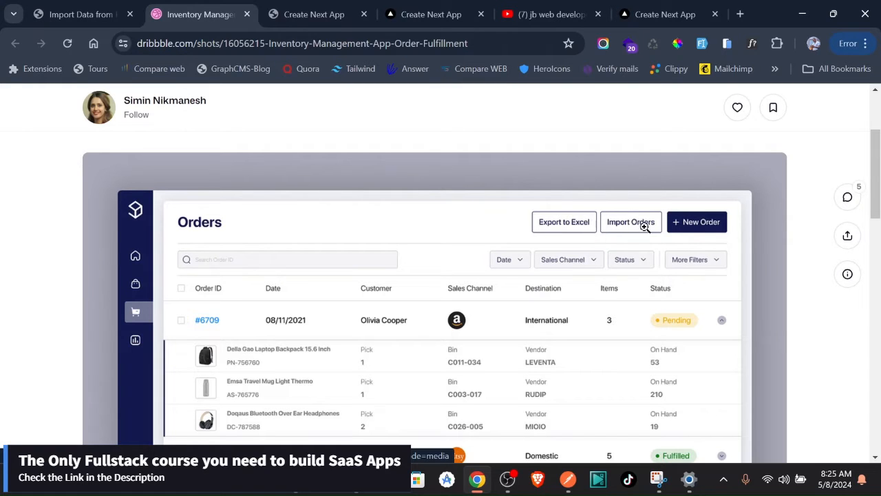
{"action": "left_click", "coordinate": [551, 14]}
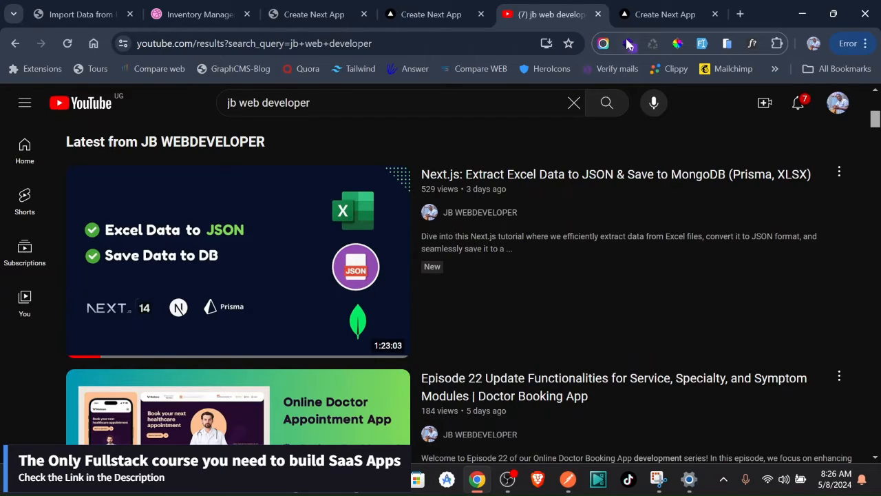
- Load Categories.xlsx from Downloads into the excel-to-json demo and preview its rows as JSON
{"action": "left_click", "coordinate": [430, 13]}
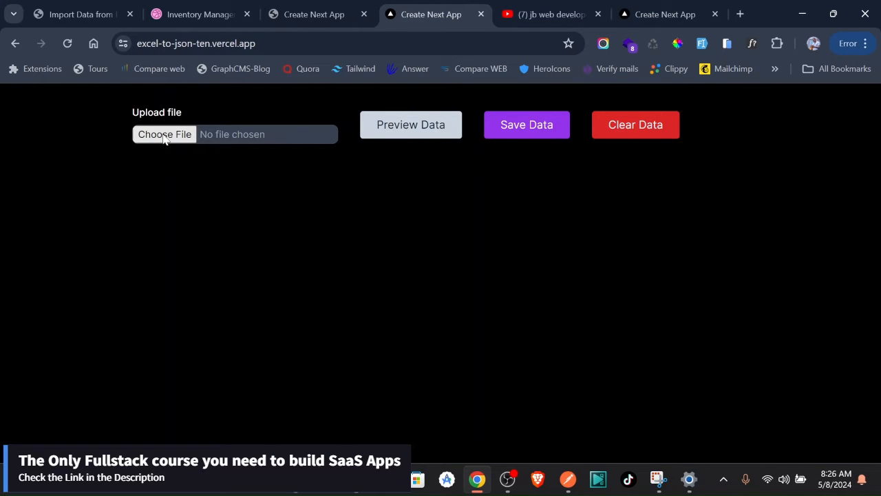
{"action": "left_click", "coordinate": [166, 135]}
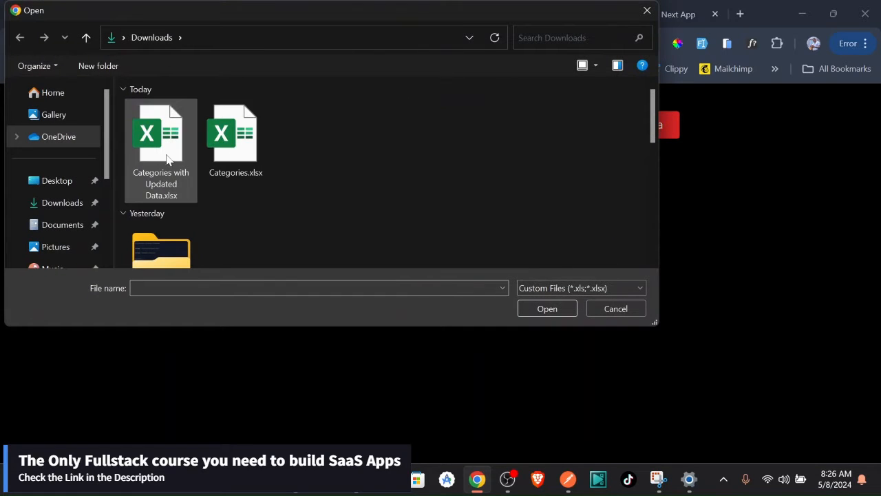
{"action": "left_click", "coordinate": [236, 135]}
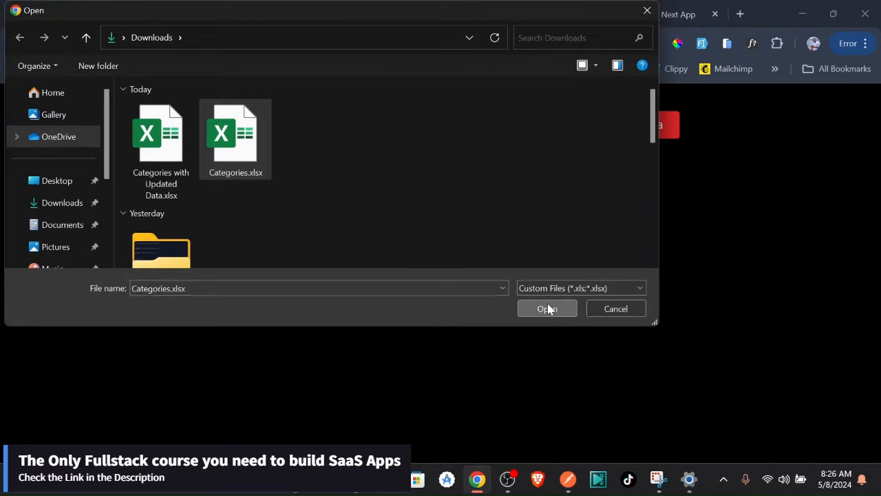
{"action": "left_click", "coordinate": [547, 308]}
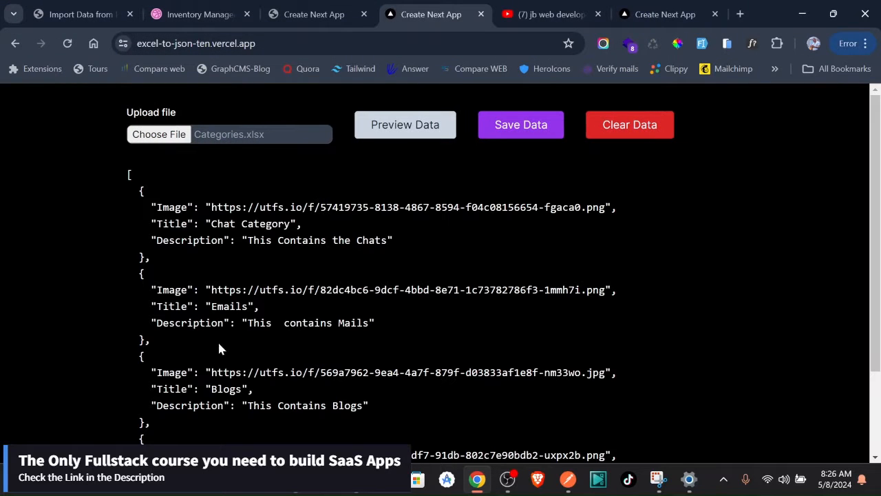
{"action": "mouse_move", "coordinate": [838, 151]}
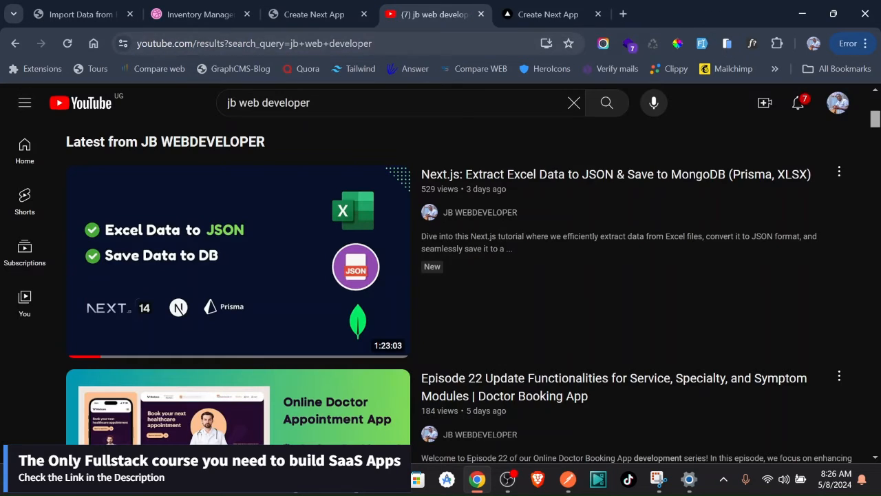
{"action": "mouse_move", "coordinate": [358, 14]}
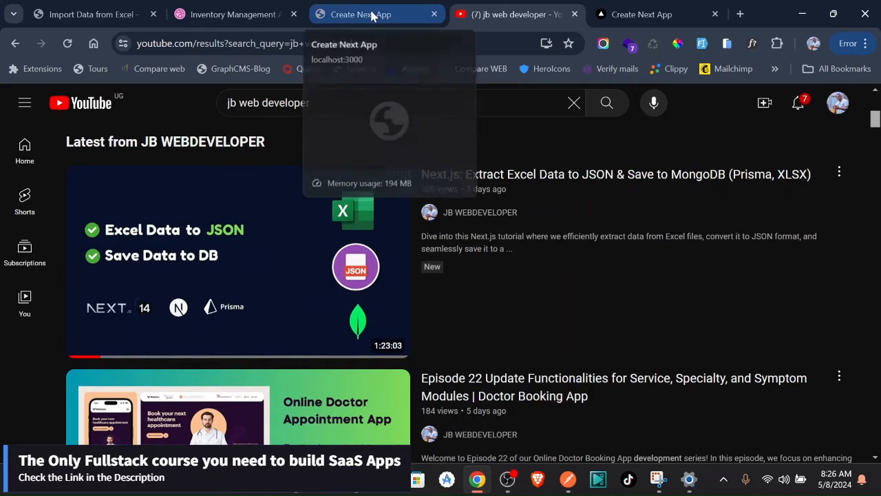
{"action": "mouse_move", "coordinate": [234, 14]}
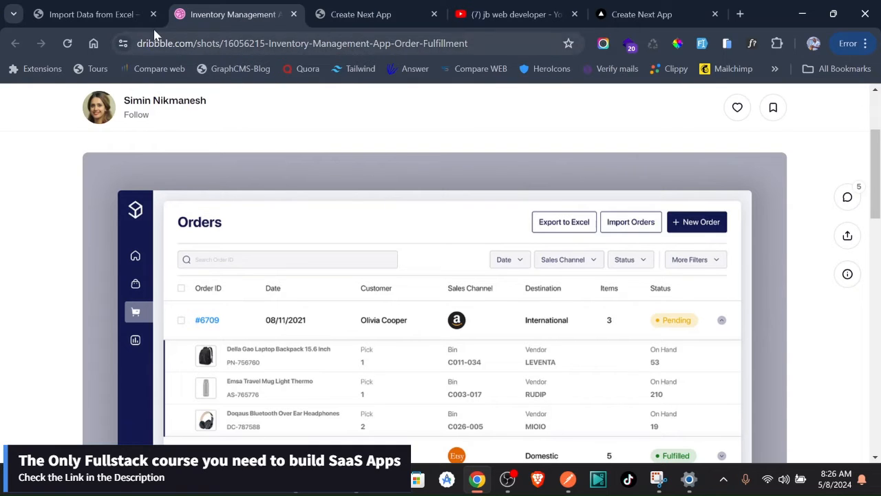
- Glance at the Desishub Import Data from Excel tutorial, then return to Stokify's Categories page
{"action": "left_click", "coordinate": [83, 14]}
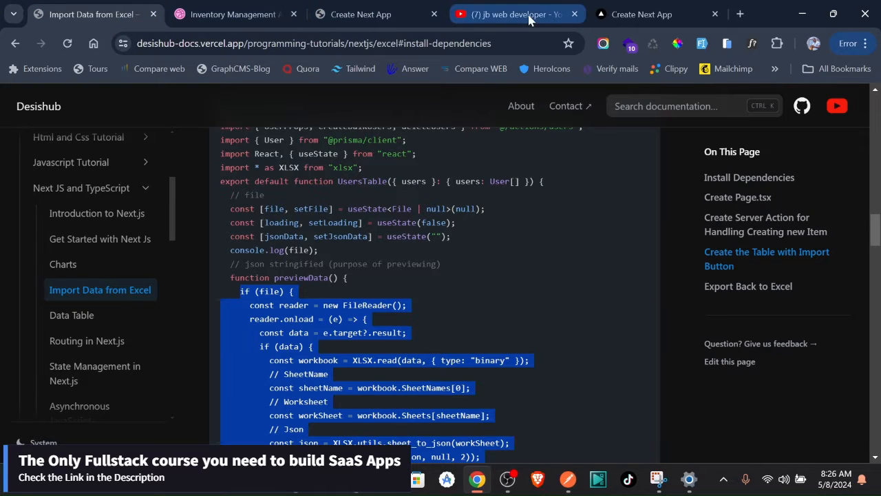
{"action": "left_click", "coordinate": [361, 14]}
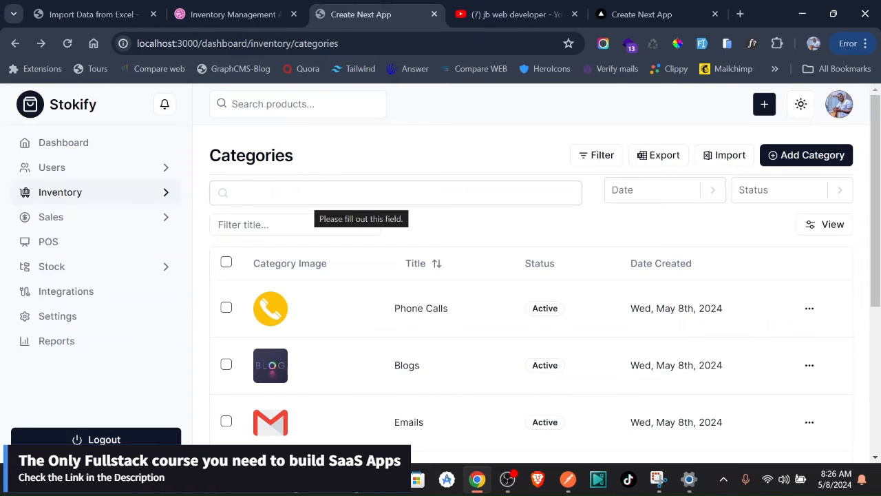
{"action": "mouse_move", "coordinate": [647, 159]}
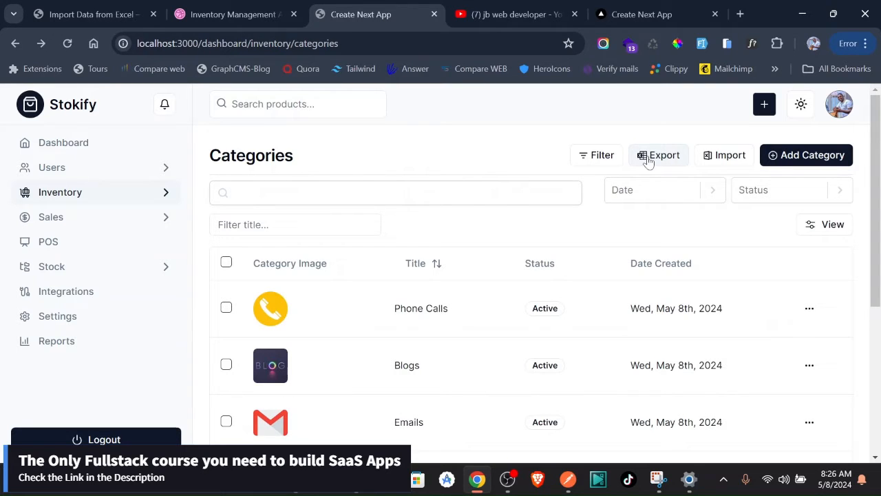
{"action": "mouse_move", "coordinate": [749, 149]}
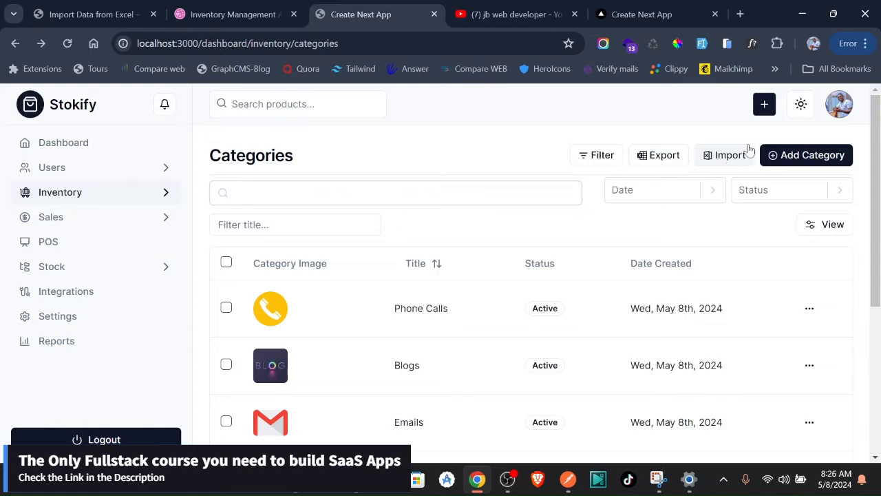
{"action": "mouse_move", "coordinate": [704, 171]}
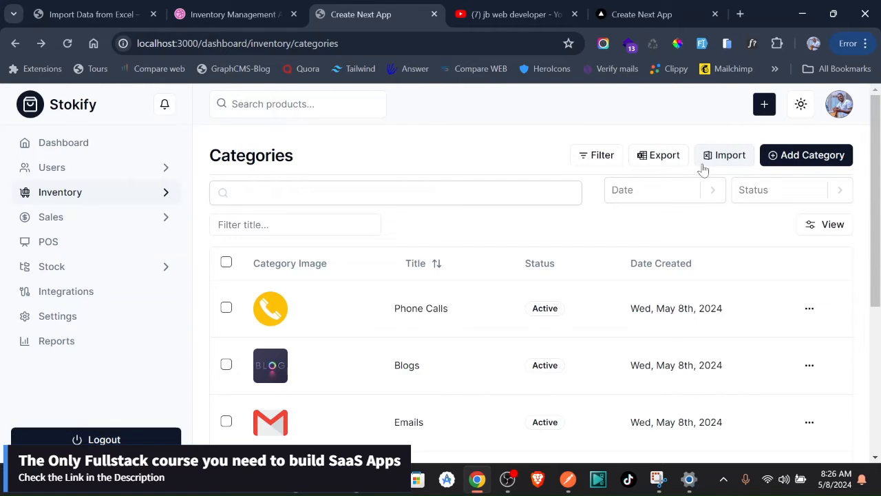
{"action": "mouse_move", "coordinate": [708, 150]}
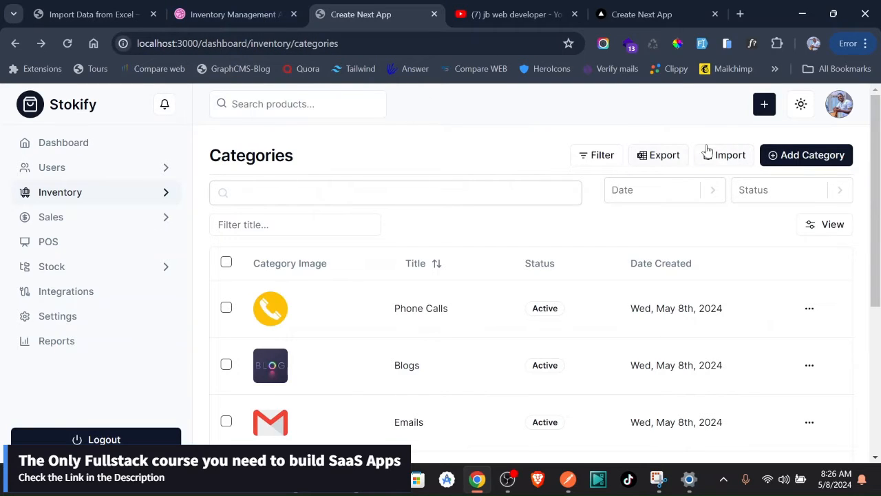
{"action": "mouse_move", "coordinate": [673, 191]}
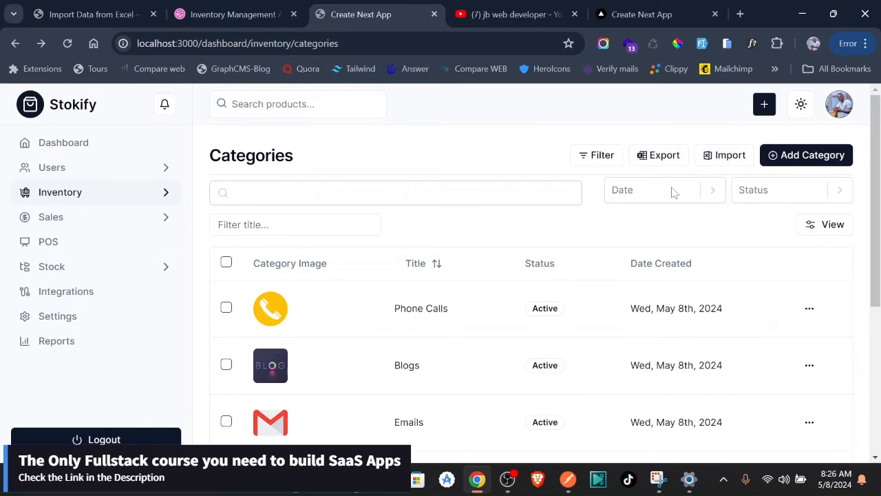
{"action": "scroll", "scroll_direction": "down", "scroll_amount": 3}
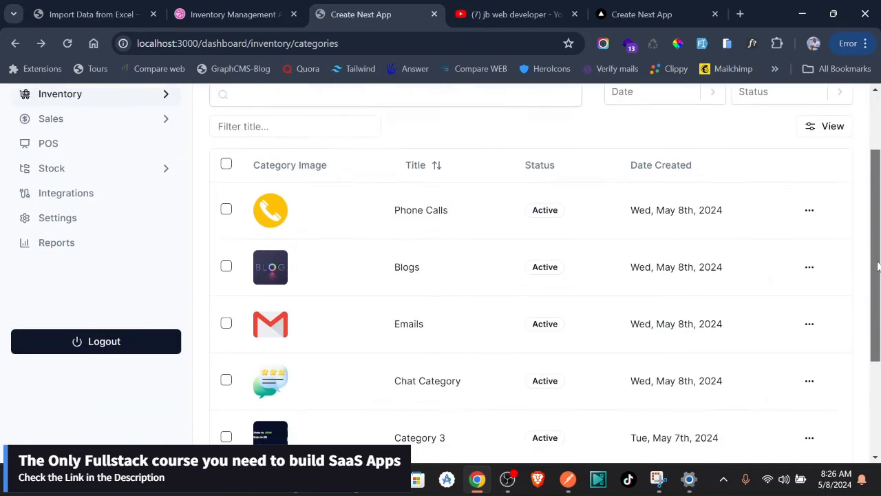
{"action": "scroll", "scroll_direction": "down", "scroll_amount": 3}
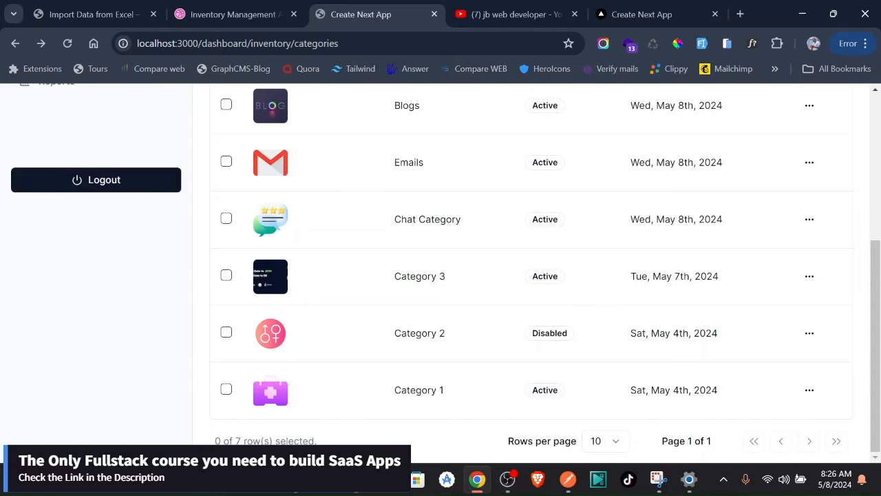
{"action": "left_click", "coordinate": [603, 440]}
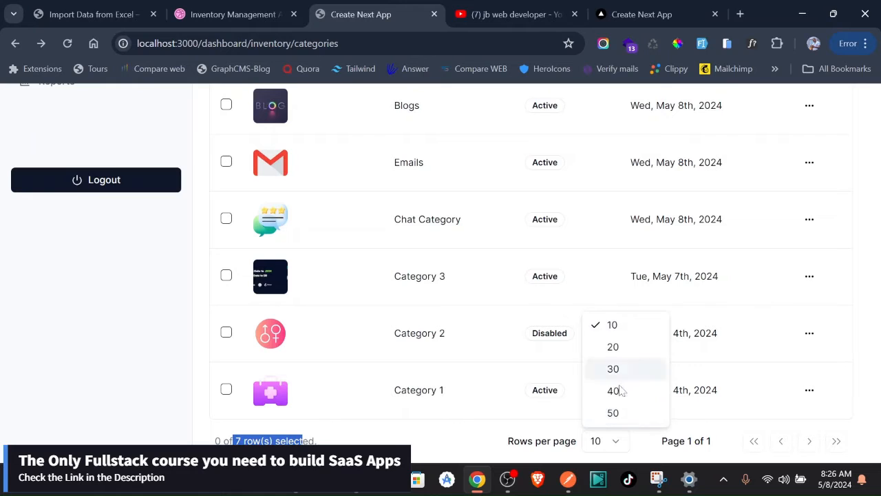
{"action": "mouse_move", "coordinate": [840, 438]}
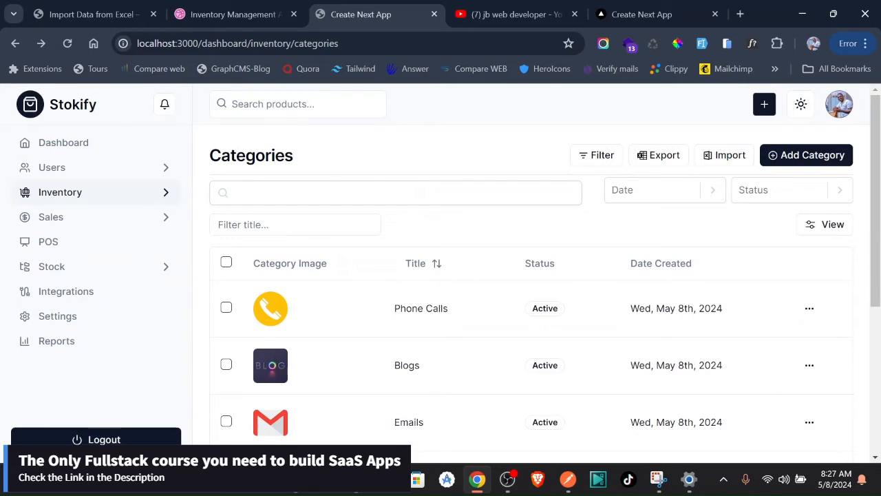
{"action": "mouse_move", "coordinate": [485, 288]}
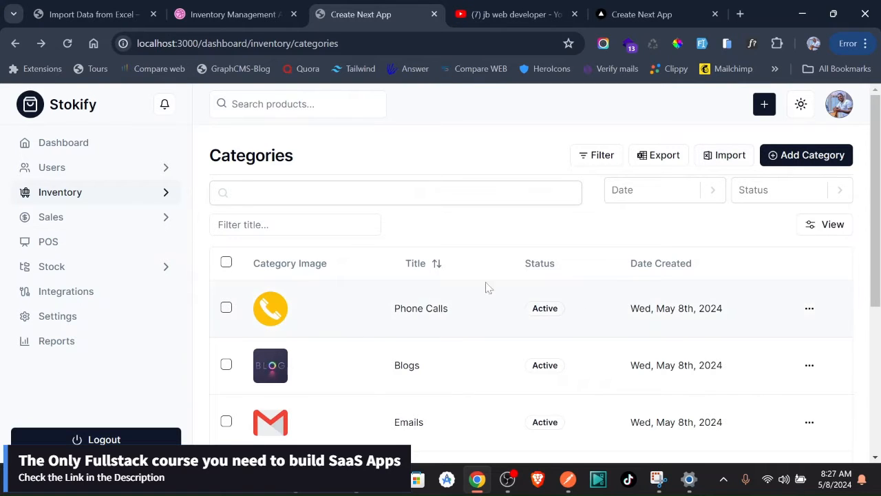
{"action": "mouse_move", "coordinate": [725, 154]}
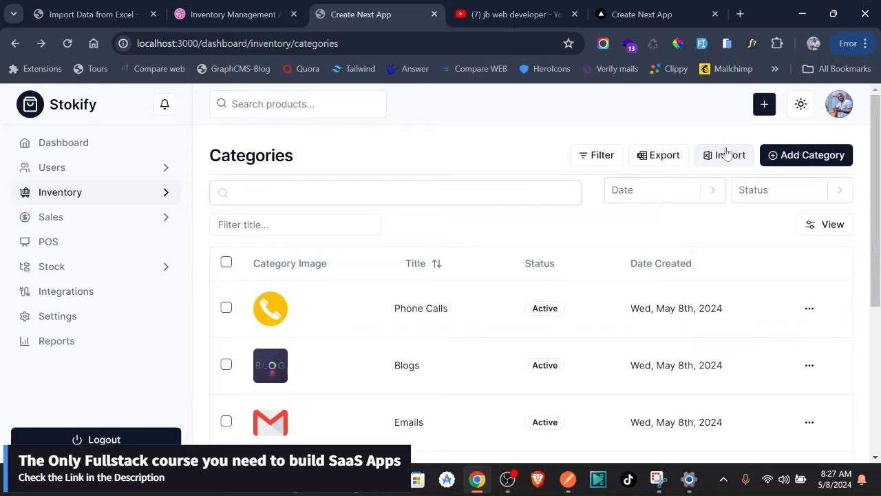
{"action": "mouse_move", "coordinate": [724, 154]}
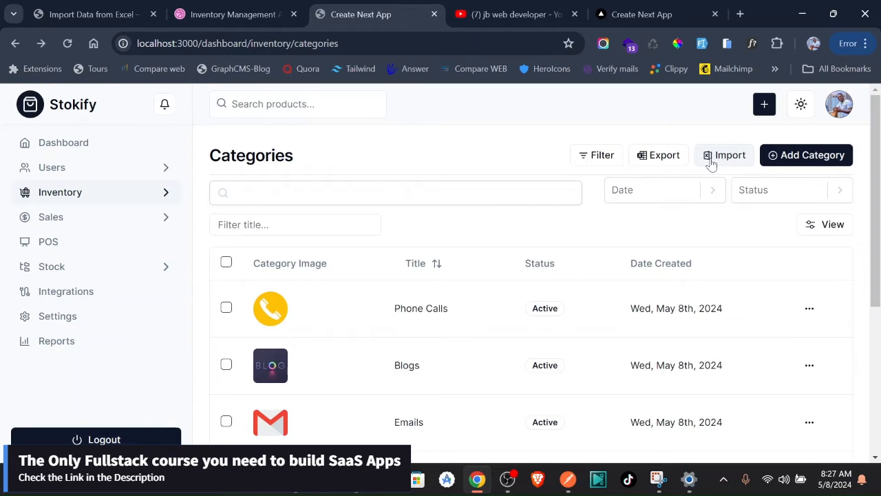
{"action": "mouse_move", "coordinate": [808, 154]}
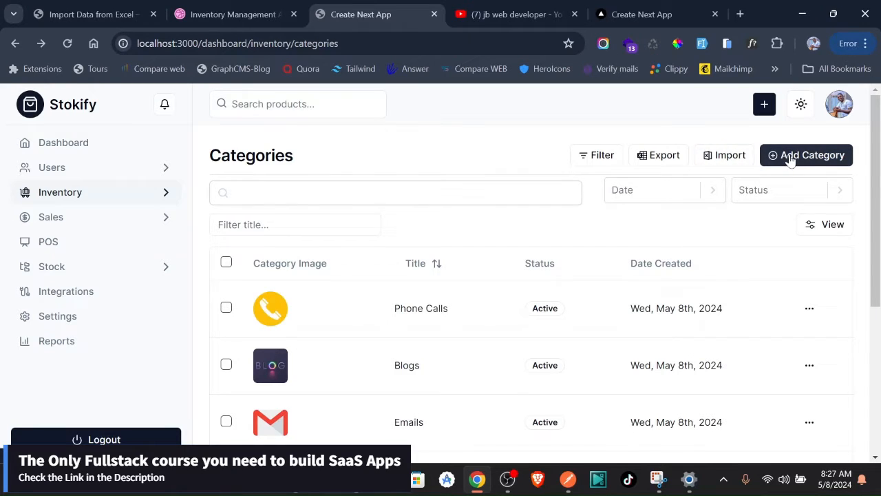
- Look over the empty New Category form and discard it to return to the Categories list
{"action": "left_click", "coordinate": [807, 154]}
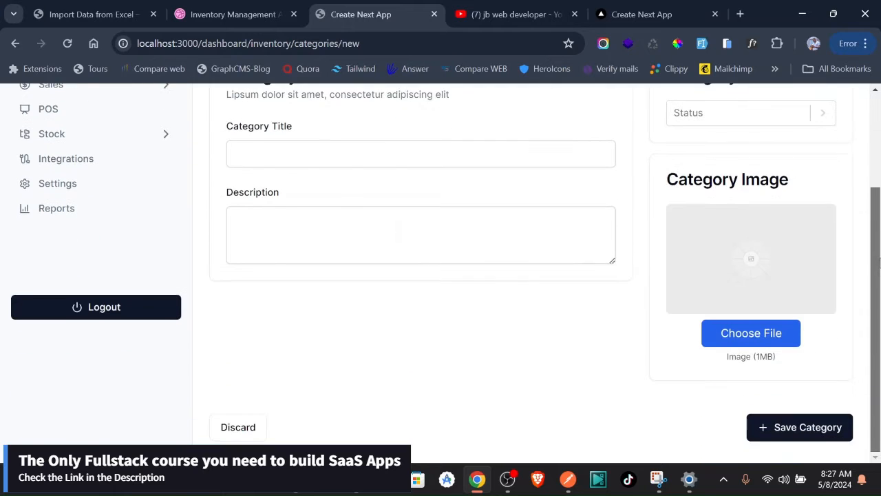
{"action": "scroll", "scroll_direction": "up", "scroll_amount": 3}
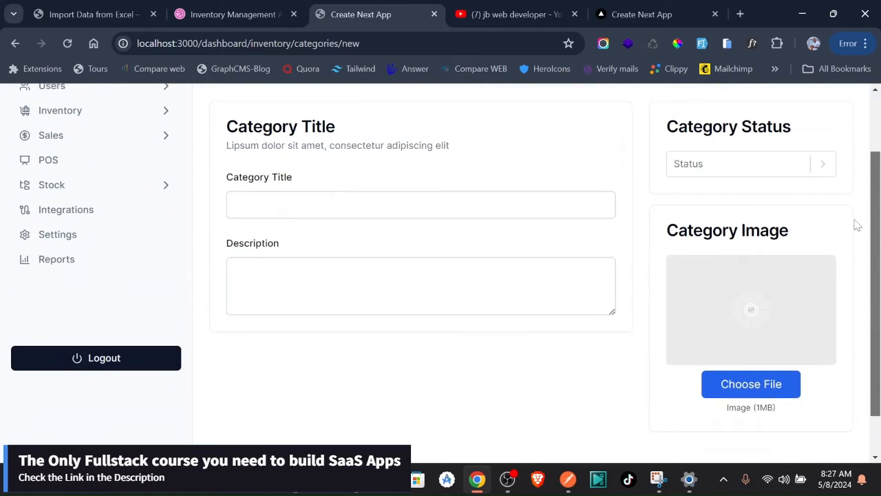
{"action": "scroll", "scroll_direction": "down", "scroll_amount": 3}
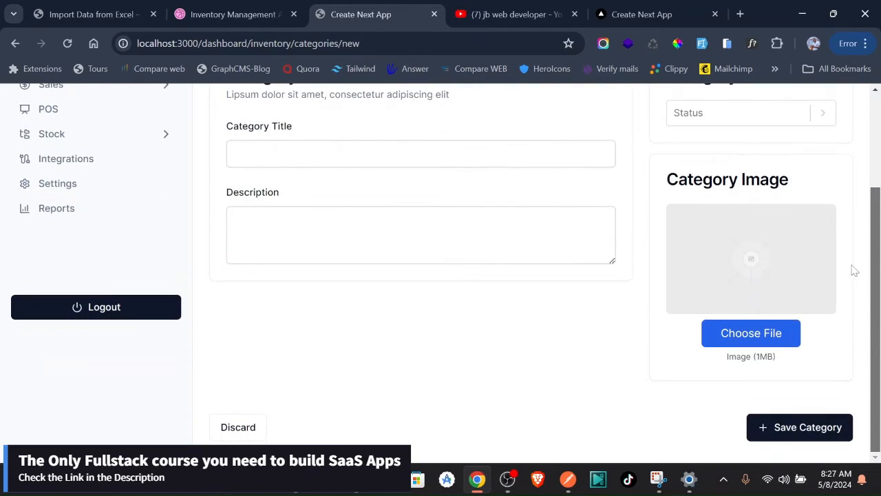
{"action": "left_click", "coordinate": [799, 427]}
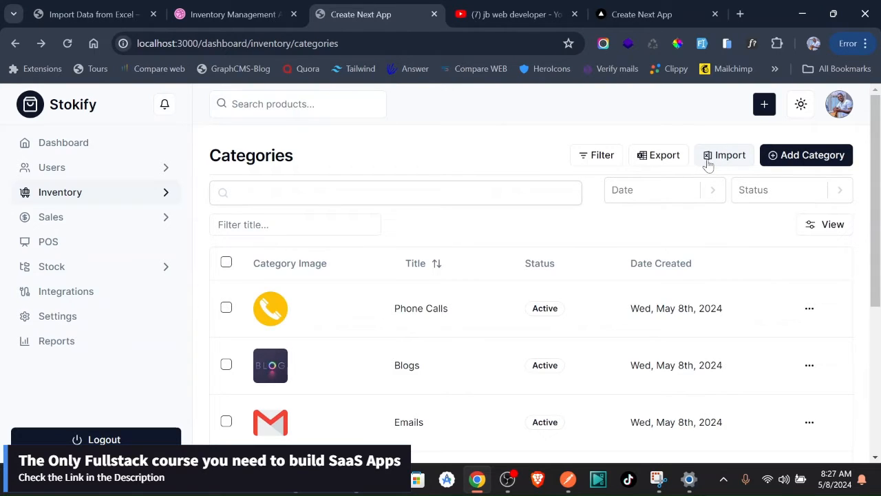
{"action": "mouse_move", "coordinate": [722, 159]}
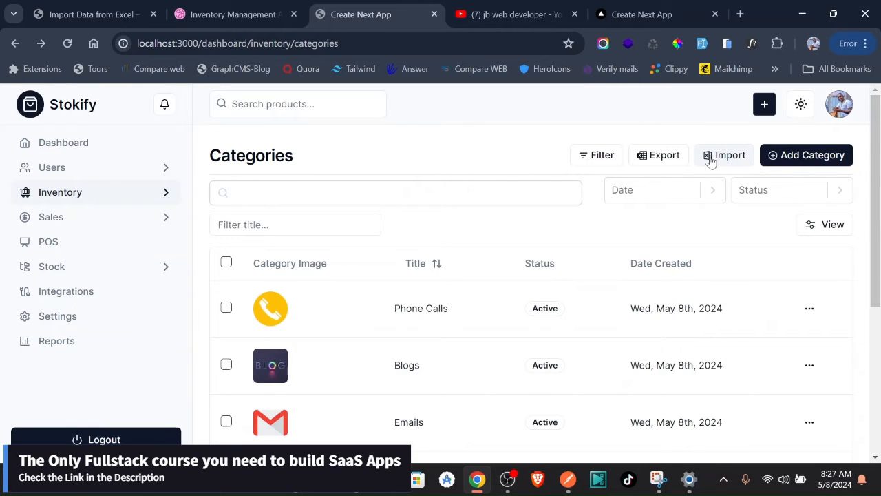
- Download the sample categories spreadsheet from Stokify's Excel Upload dialog
{"action": "left_click", "coordinate": [725, 154]}
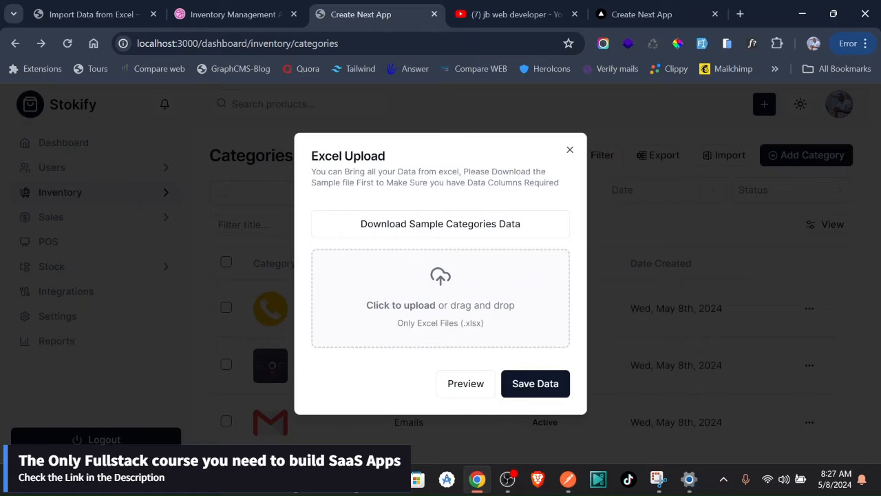
{"action": "left_click", "coordinate": [441, 223]}
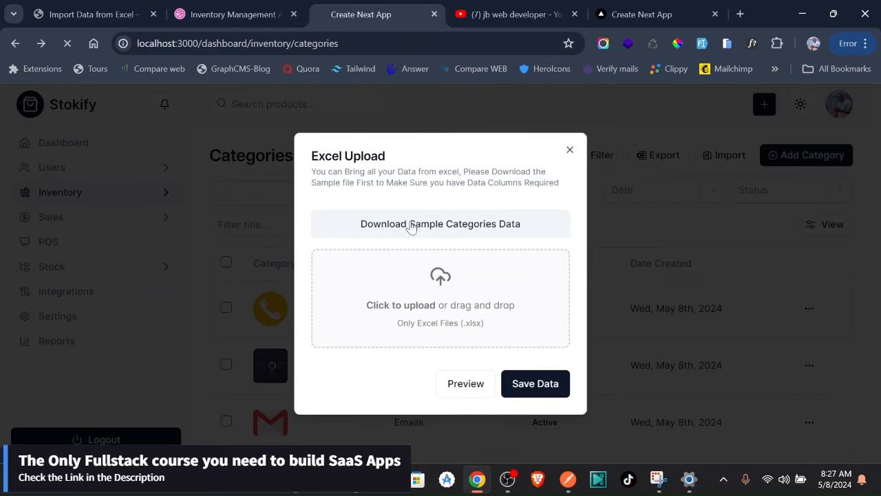
{"action": "left_click", "coordinate": [441, 223]}
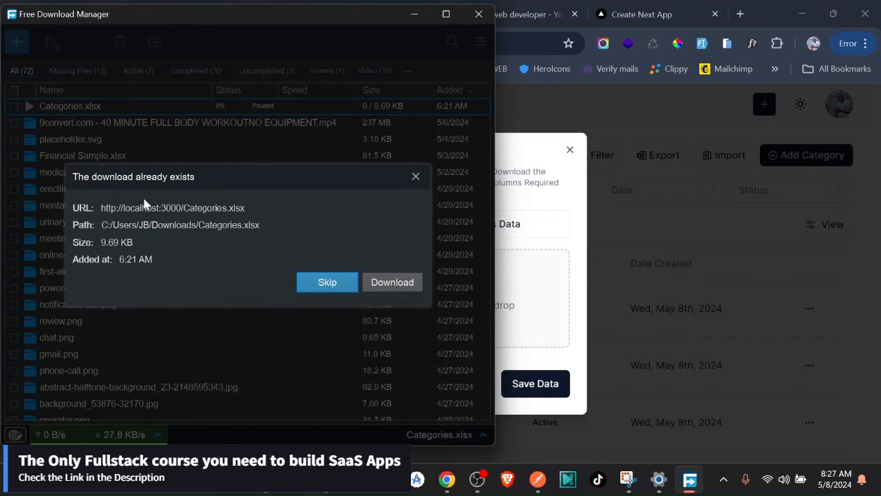
{"action": "mouse_move", "coordinate": [206, 188]}
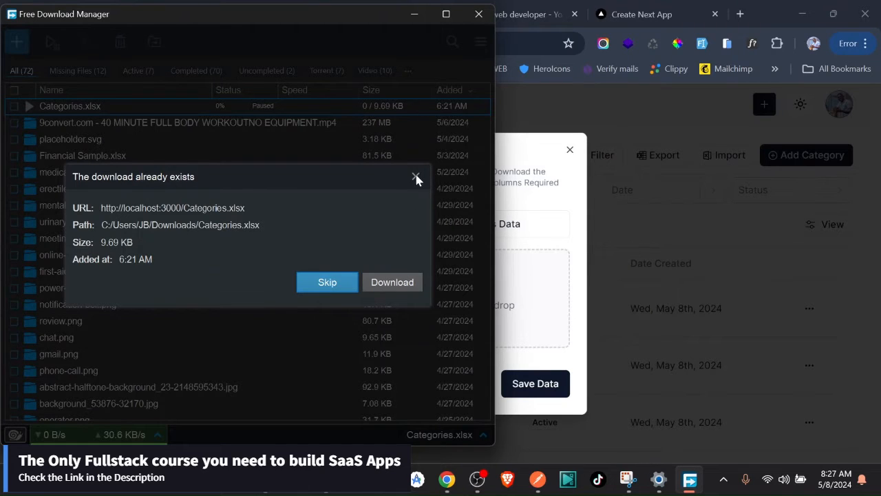
{"action": "left_click", "coordinate": [415, 178]}
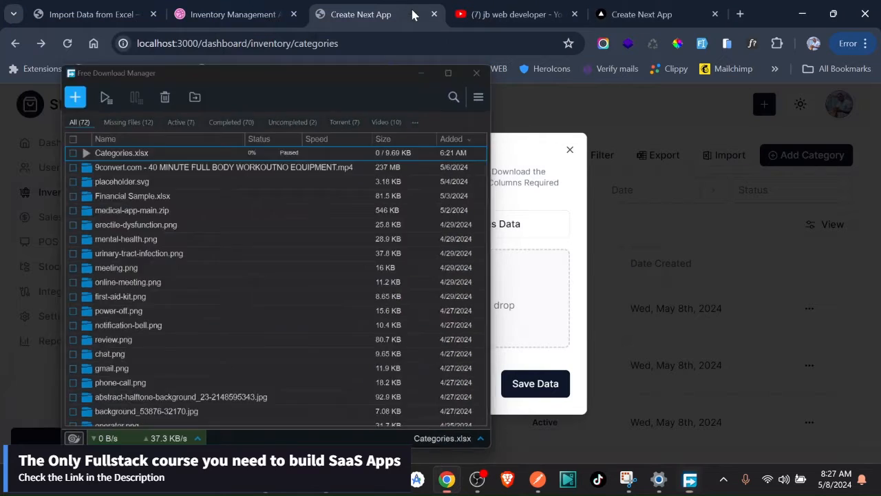
{"action": "left_click", "coordinate": [476, 73]}
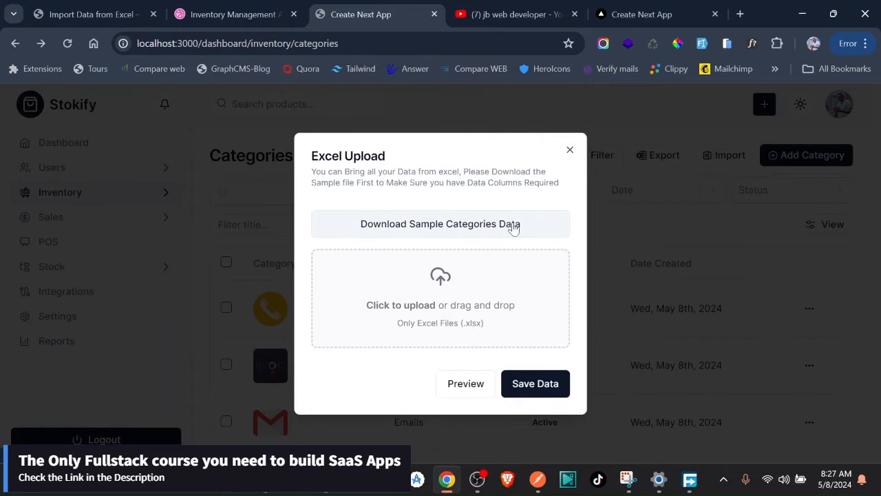
{"action": "mouse_move", "coordinate": [452, 167]}
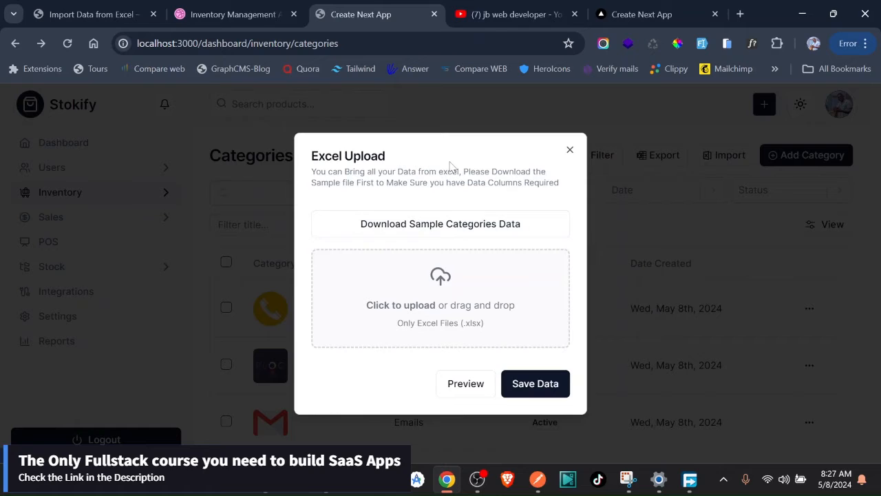
{"action": "mouse_move", "coordinate": [371, 320]}
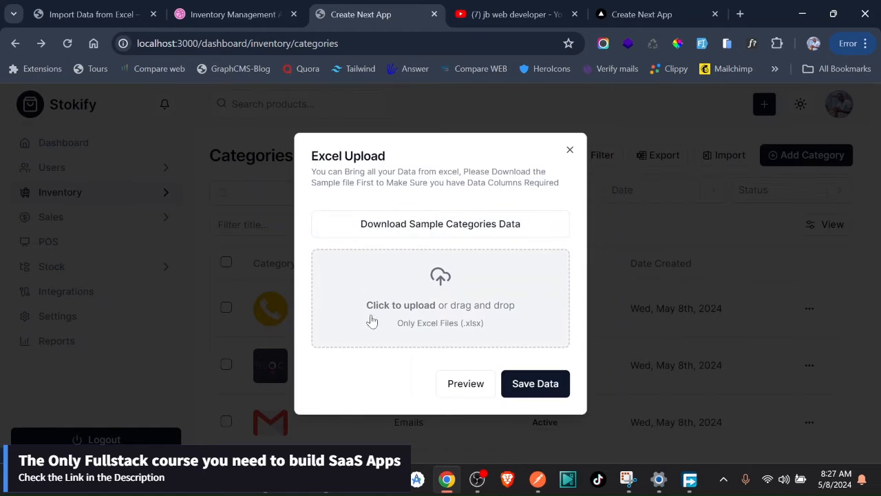
{"action": "mouse_move", "coordinate": [405, 317]}
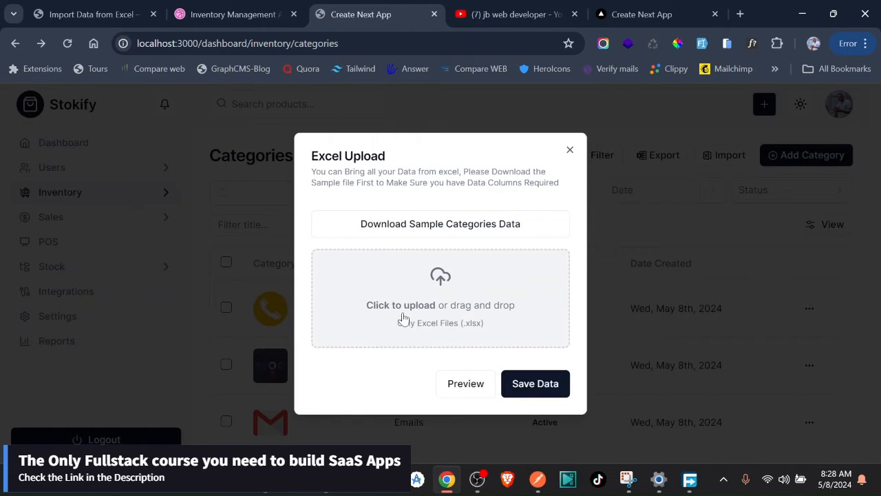
{"action": "mouse_move", "coordinate": [432, 323]}
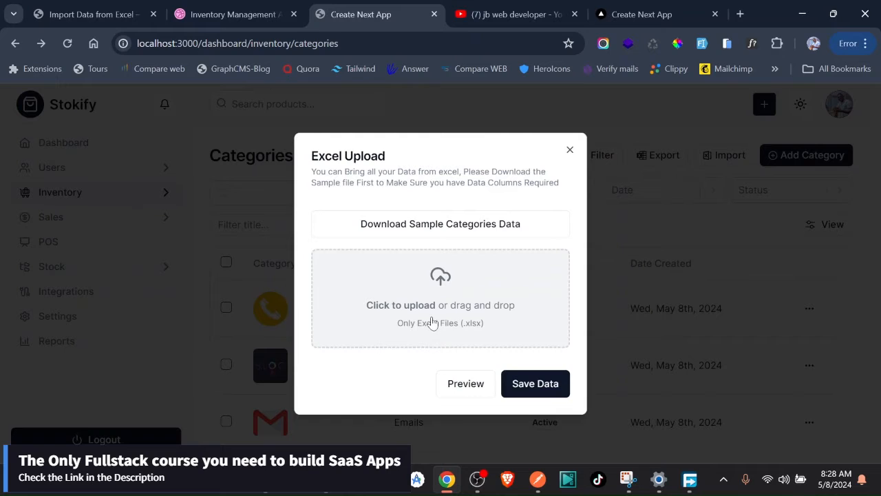
{"action": "mouse_move", "coordinate": [422, 315]}
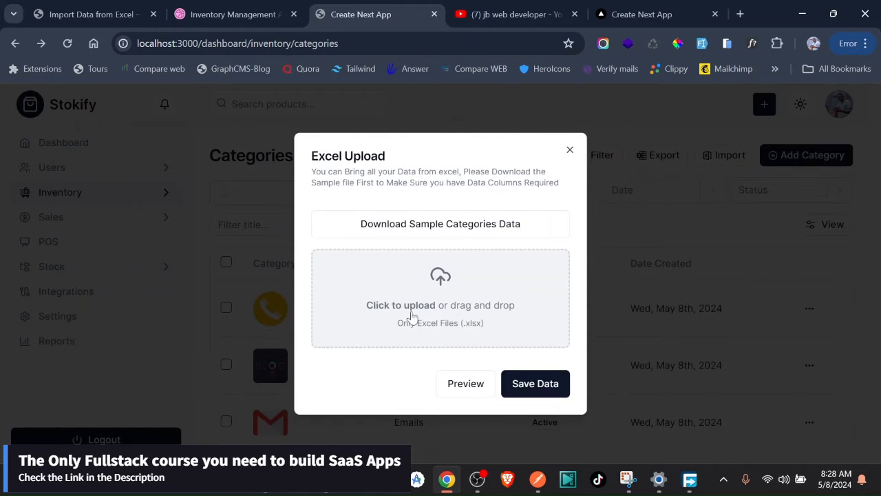
- Cancel the upload picker and open Categories.xlsx from the Downloads folder in Excel
{"action": "left_click", "coordinate": [441, 306]}
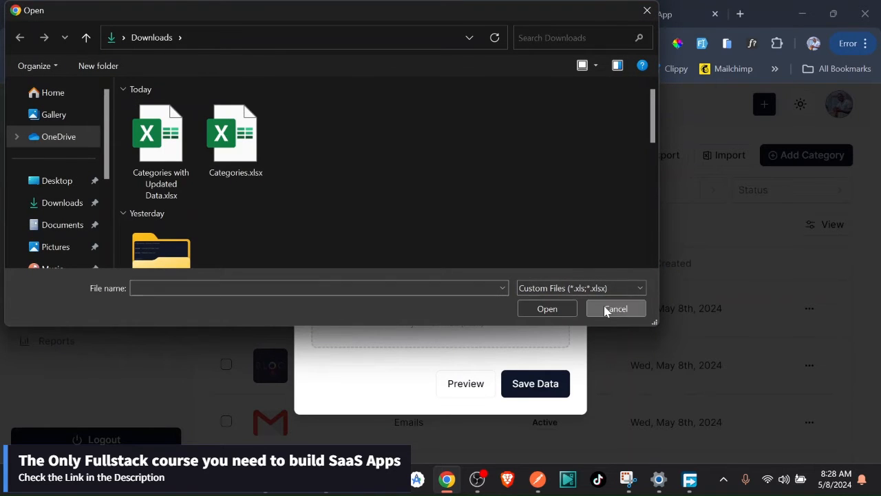
{"action": "left_click", "coordinate": [616, 308]}
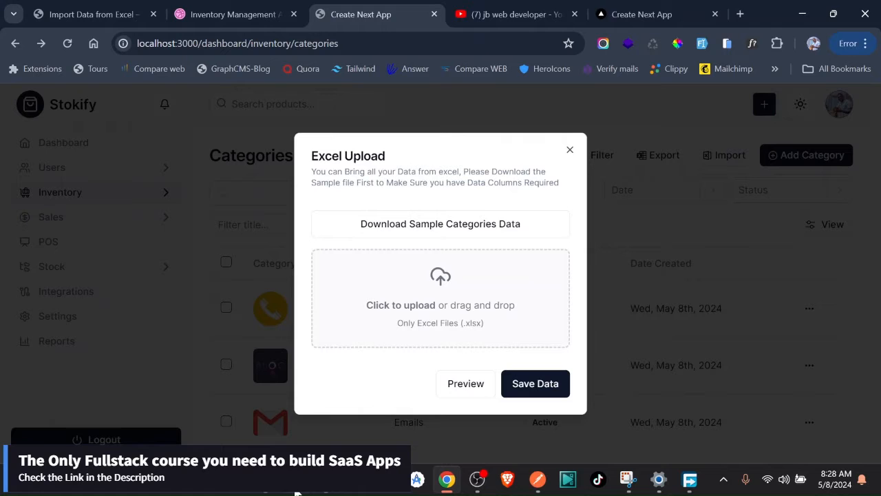
{"action": "left_click", "coordinate": [441, 305]}
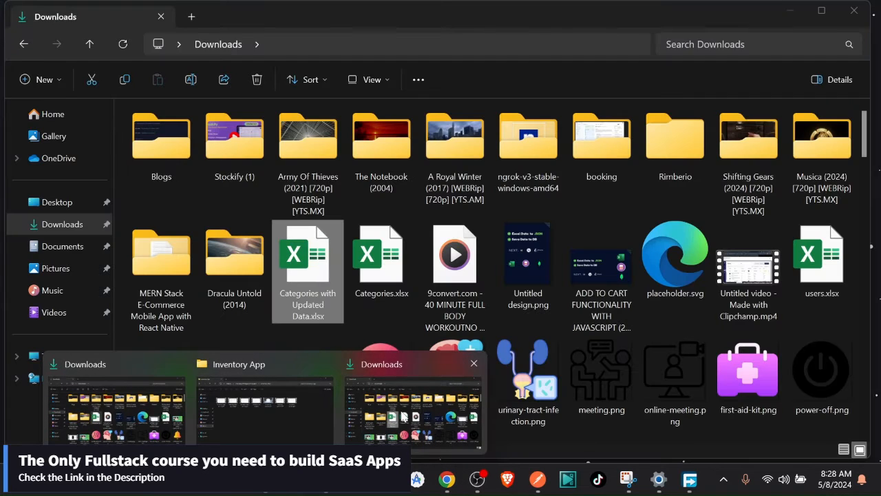
{"action": "left_click", "coordinate": [382, 254]}
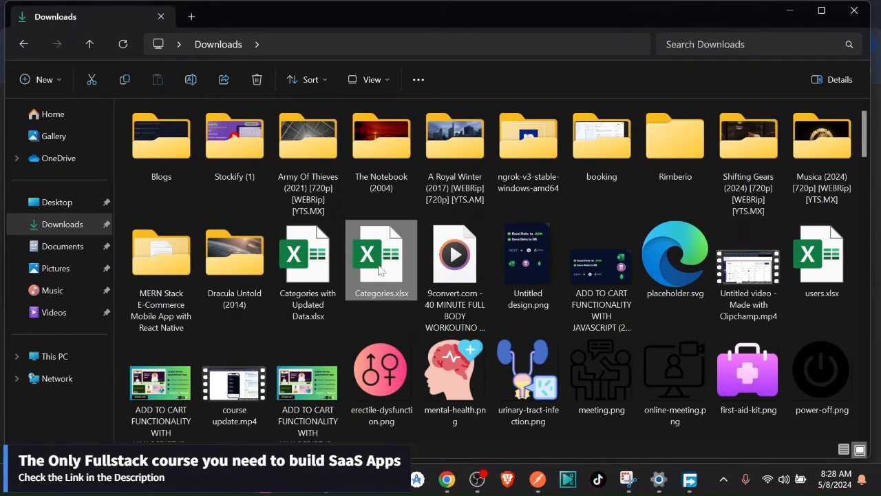
{"action": "double_click", "coordinate": [380, 253]}
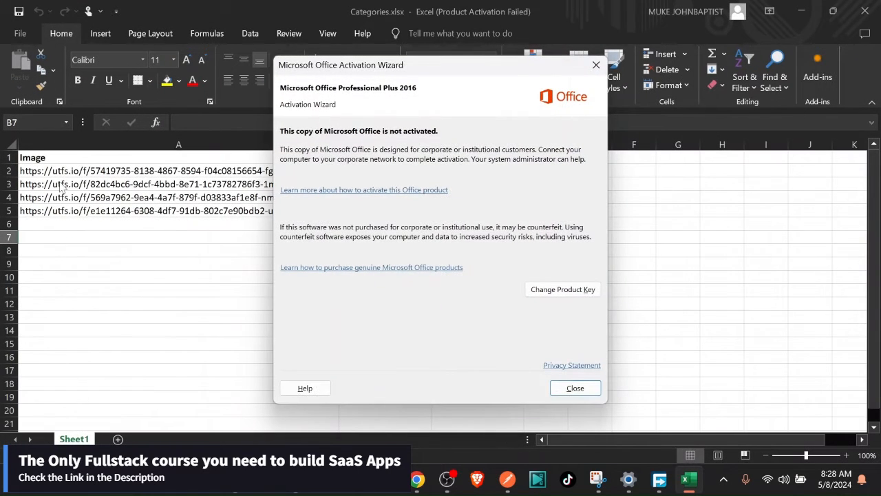
- Inspect the Title and Description columns and the four category rows, then return to Stokify
{"action": "left_click", "coordinate": [576, 389]}
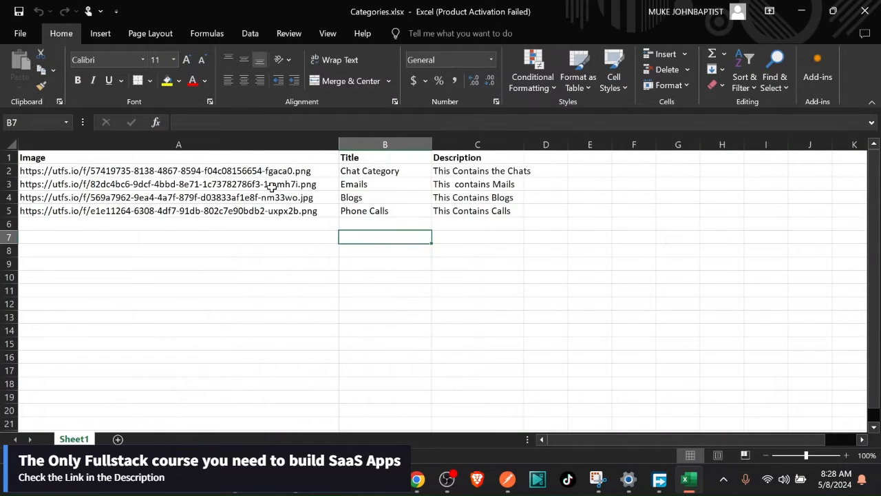
{"action": "mouse_move", "coordinate": [87, 173]}
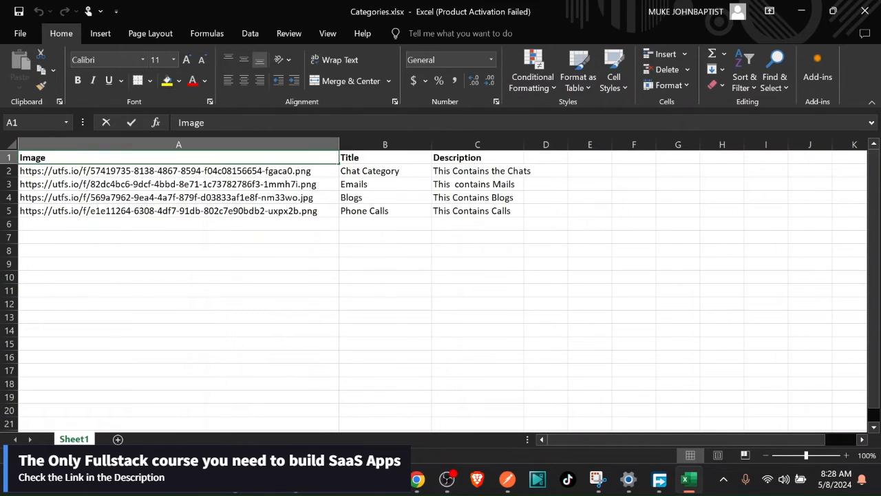
{"action": "left_click", "coordinate": [386, 157]}
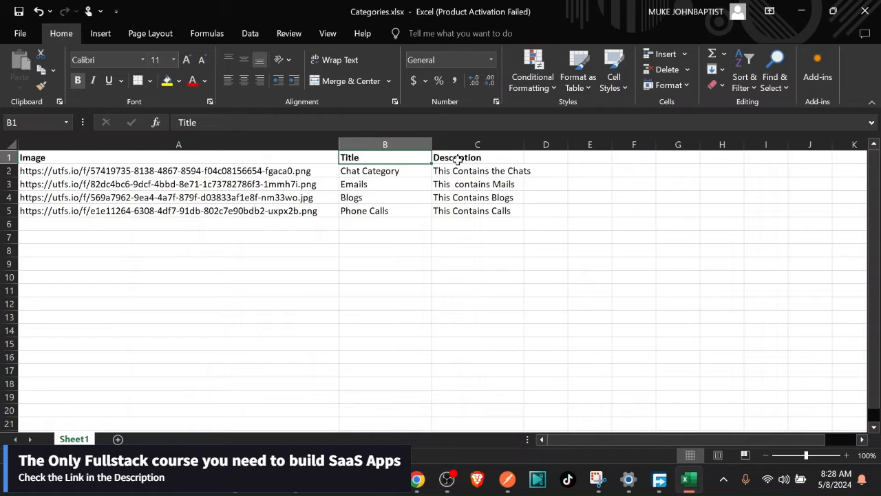
{"action": "left_click", "coordinate": [476, 157]}
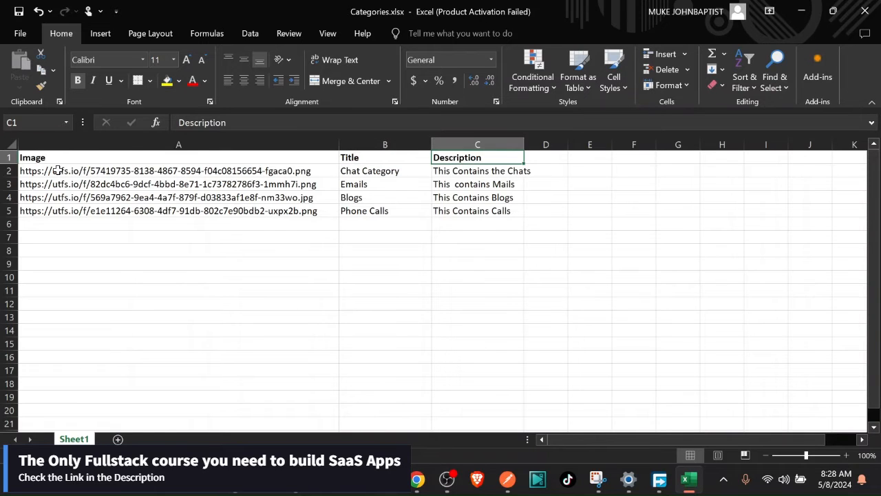
{"action": "left_click_drag", "start_coordinate": [179, 171], "coordinate": [179, 211]}
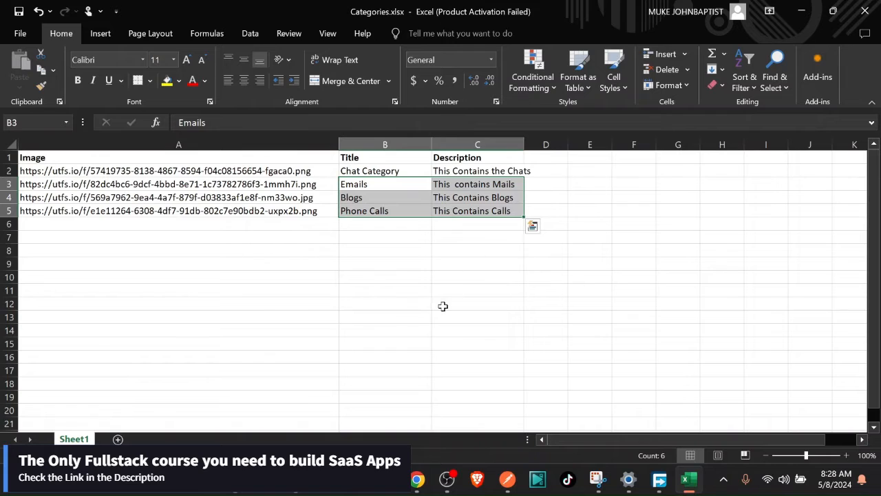
{"action": "left_click", "coordinate": [386, 251]}
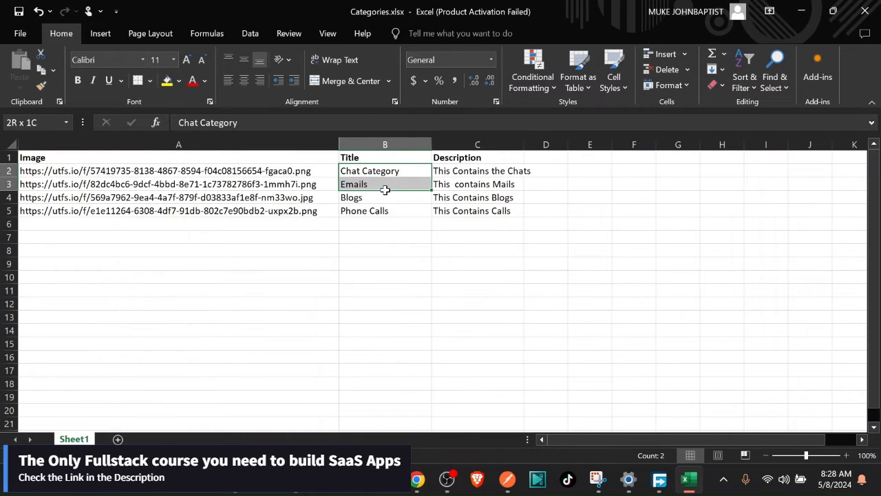
{"action": "left_click_drag", "start_coordinate": [385, 171], "coordinate": [386, 210]}
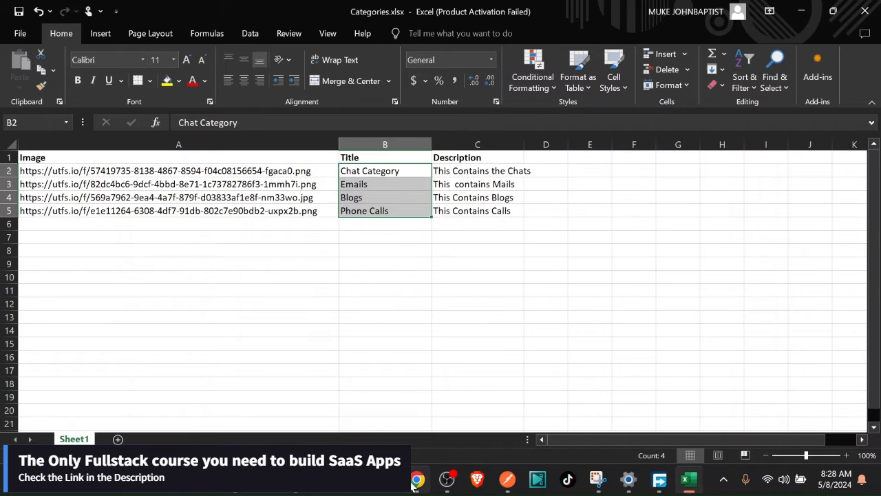
{"action": "left_click", "coordinate": [417, 479]}
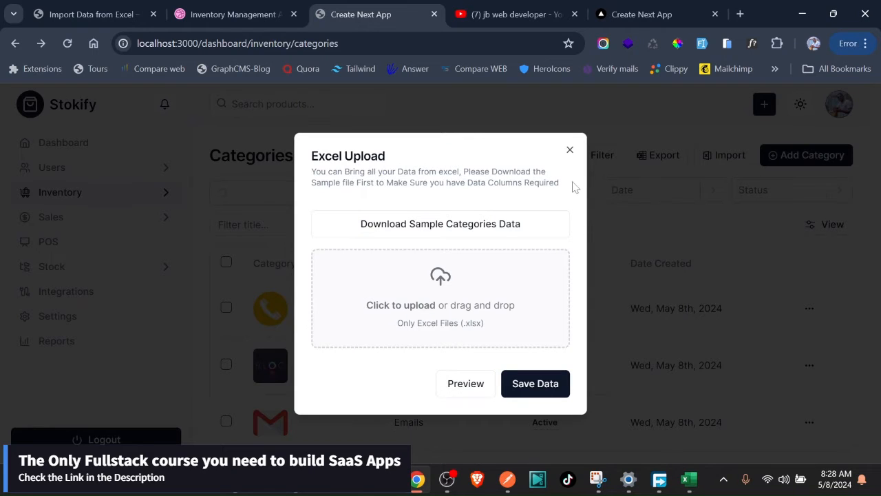
- Close the upload dialog and review the Categories list with Phone Calls, Blogs and Emails
{"action": "left_click", "coordinate": [570, 149]}
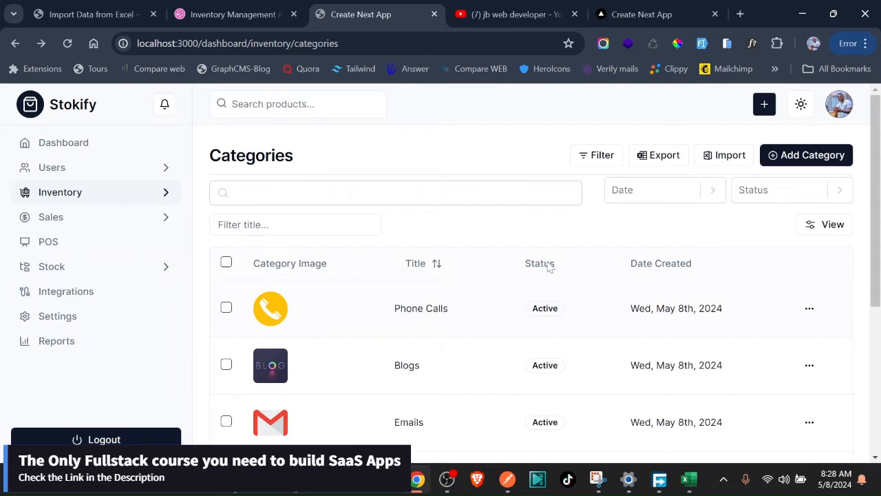
{"action": "scroll", "scroll_direction": "down", "scroll_amount": 3}
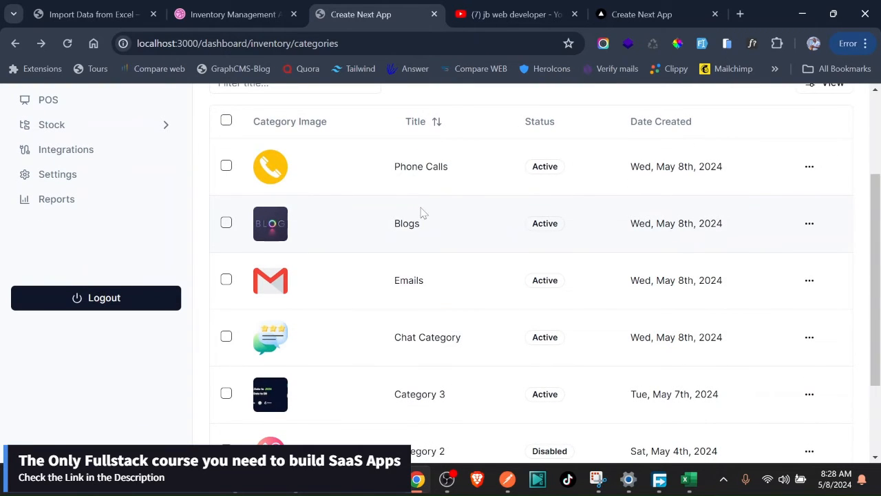
{"action": "double_click", "coordinate": [421, 165]}
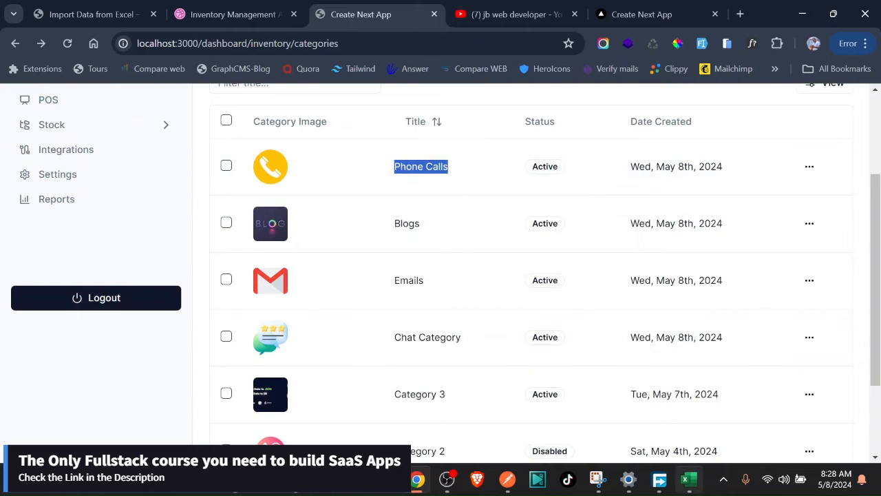
{"action": "left_click", "coordinate": [689, 479]}
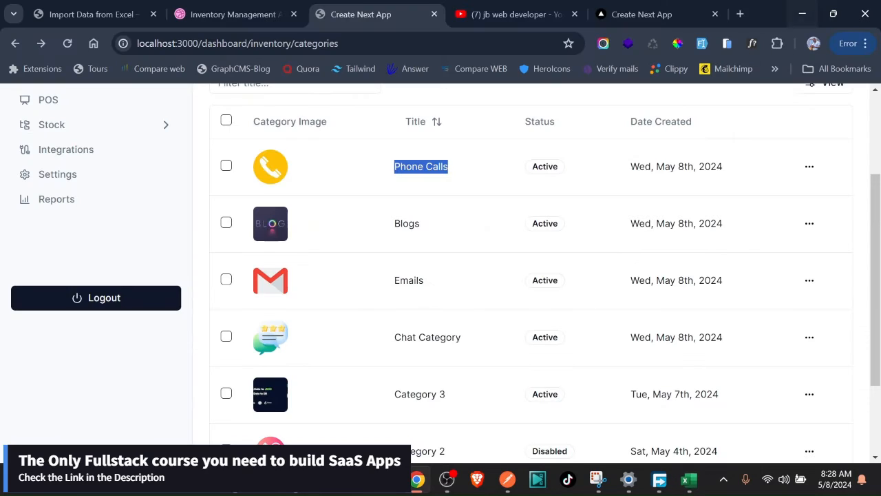
{"action": "scroll", "scroll_direction": "up", "scroll_amount": 3}
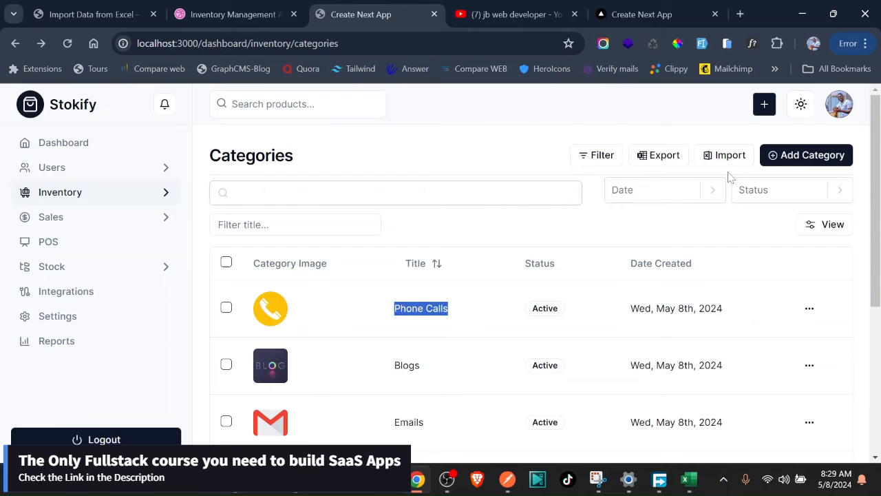
- Upload Categories.xlsx in the Excel import dialog and preview its data as JSON
{"action": "left_click", "coordinate": [724, 154]}
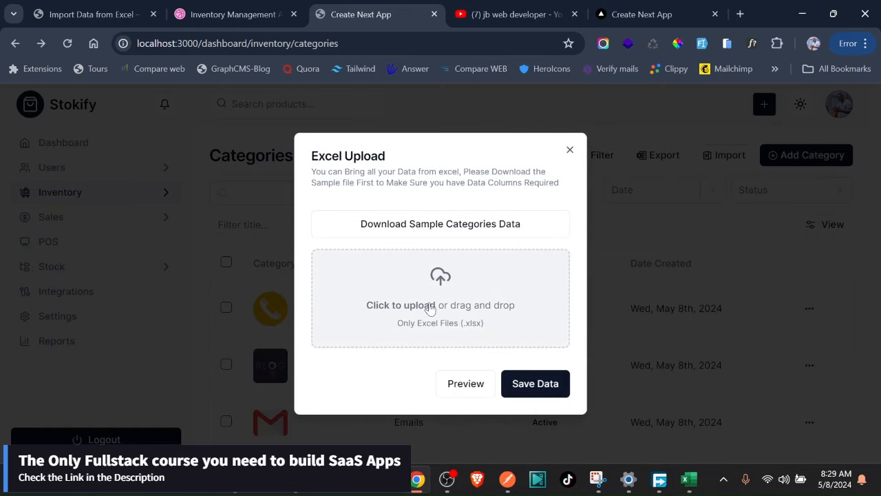
{"action": "left_click", "coordinate": [440, 298]}
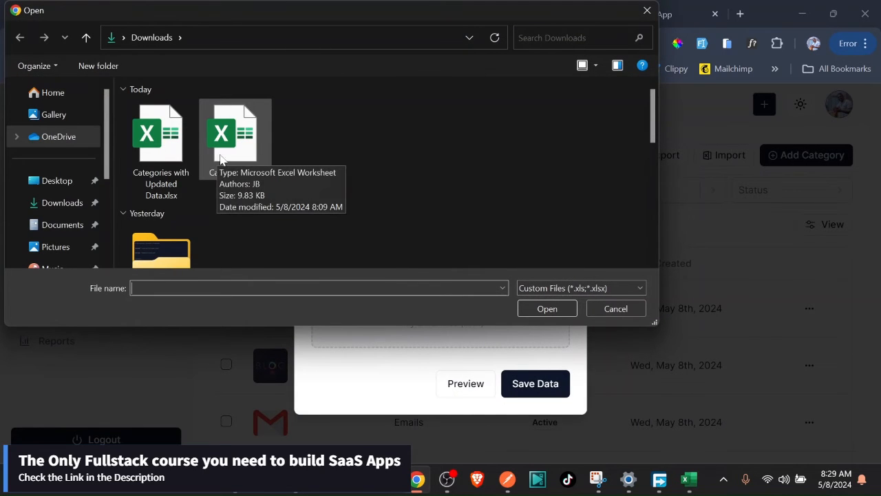
{"action": "left_click", "coordinate": [235, 138]}
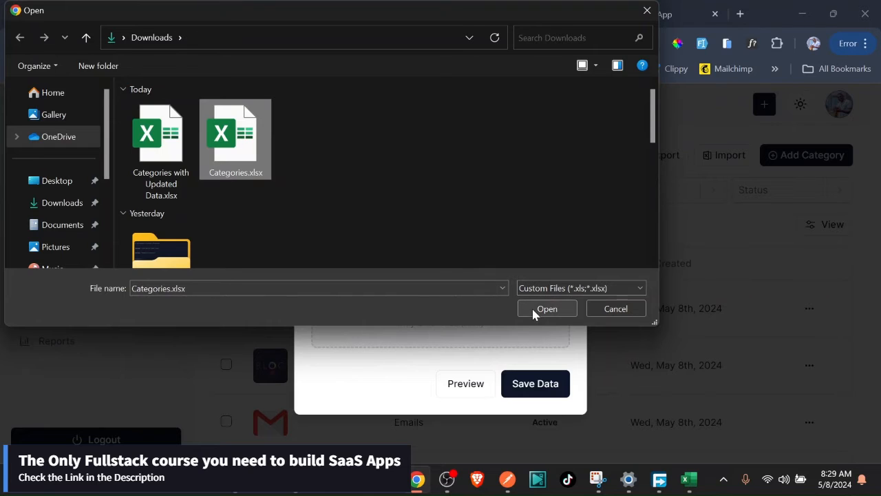
{"action": "left_click", "coordinate": [547, 308]}
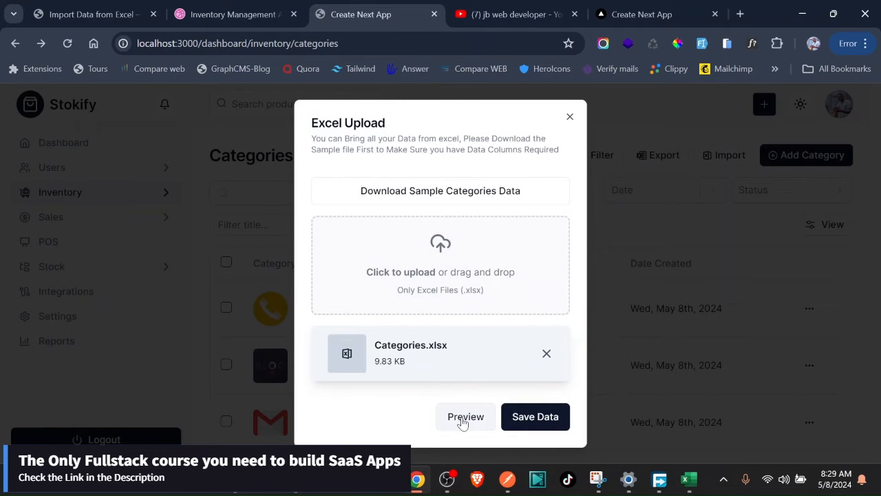
{"action": "left_click", "coordinate": [466, 416]}
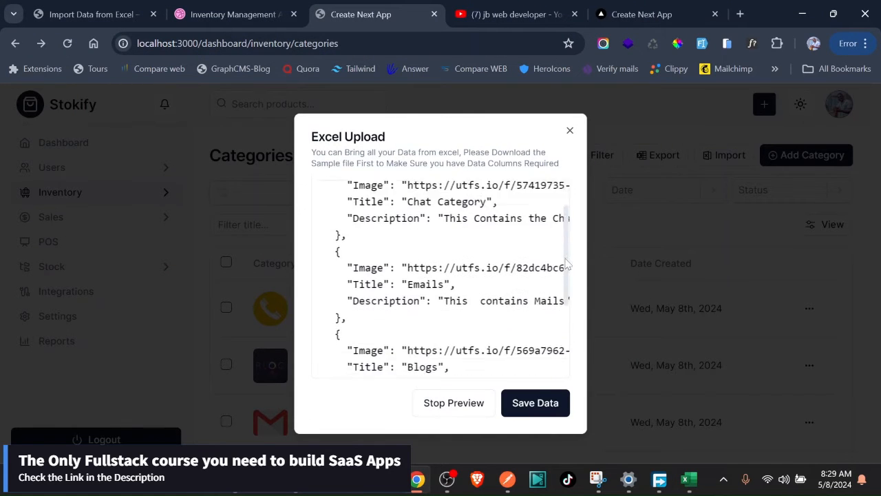
- Scroll through the previewed JSON, save the data and dismiss the sync success message
{"action": "scroll", "scroll_direction": "down", "scroll_amount": 3}
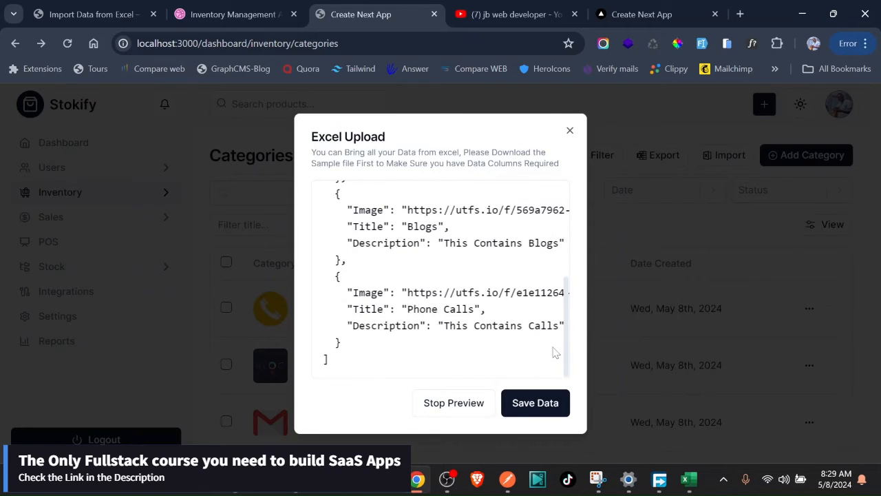
{"action": "scroll", "scroll_direction": "up", "scroll_amount": 3}
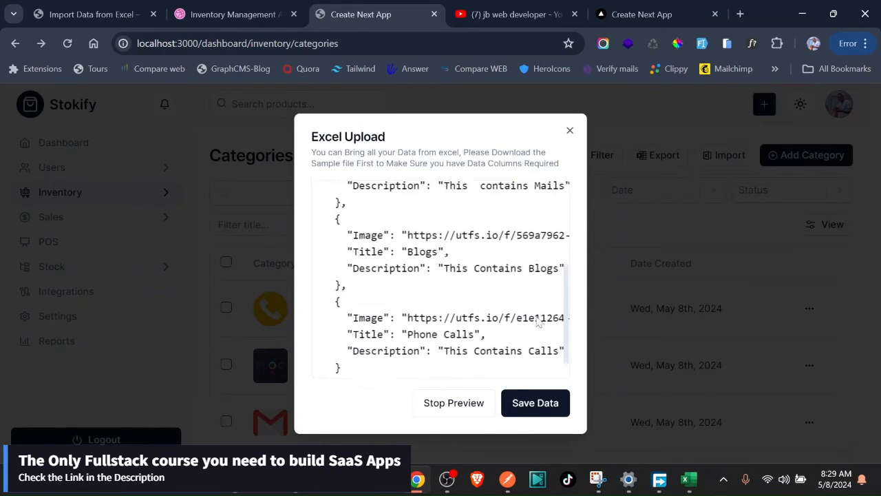
{"action": "scroll", "scroll_direction": "down", "scroll_amount": 3}
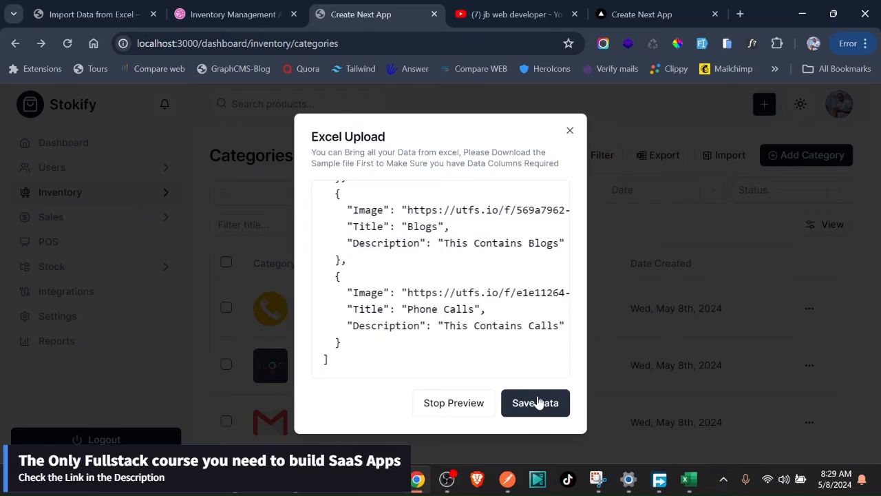
{"action": "left_click", "coordinate": [535, 402]}
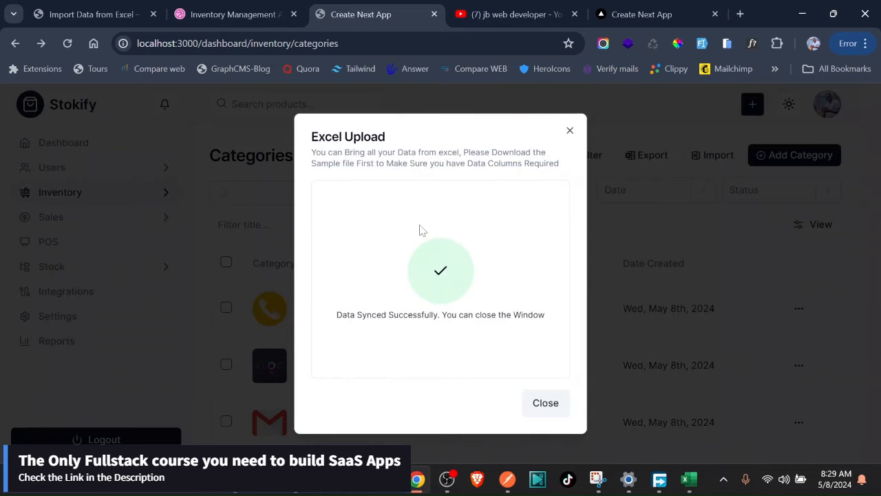
{"action": "mouse_move", "coordinate": [350, 325]}
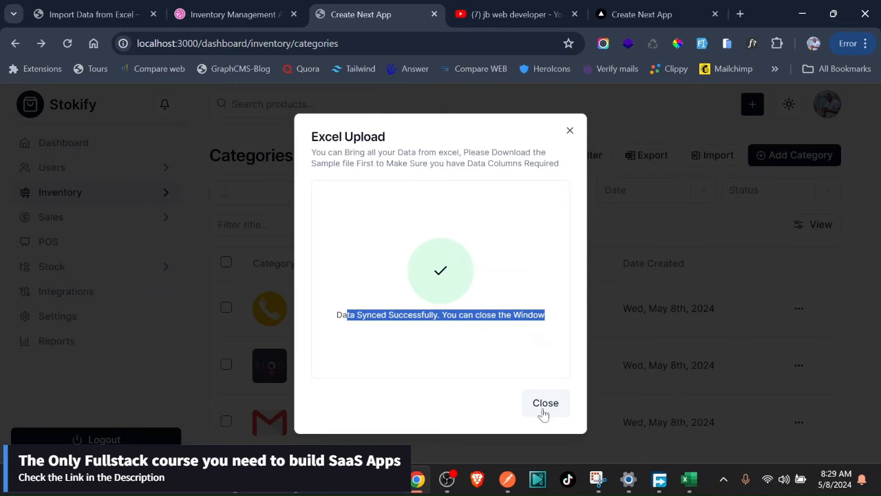
{"action": "left_click", "coordinate": [546, 402]}
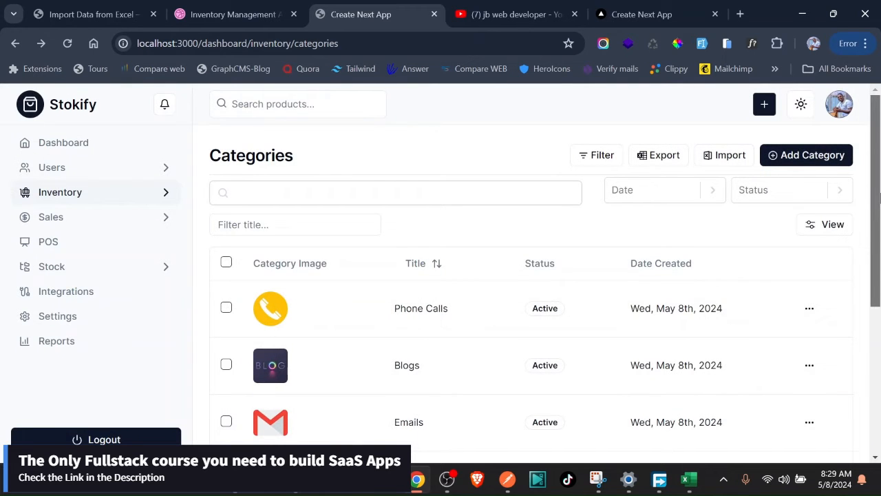
{"action": "scroll", "scroll_direction": "down", "scroll_amount": 3}
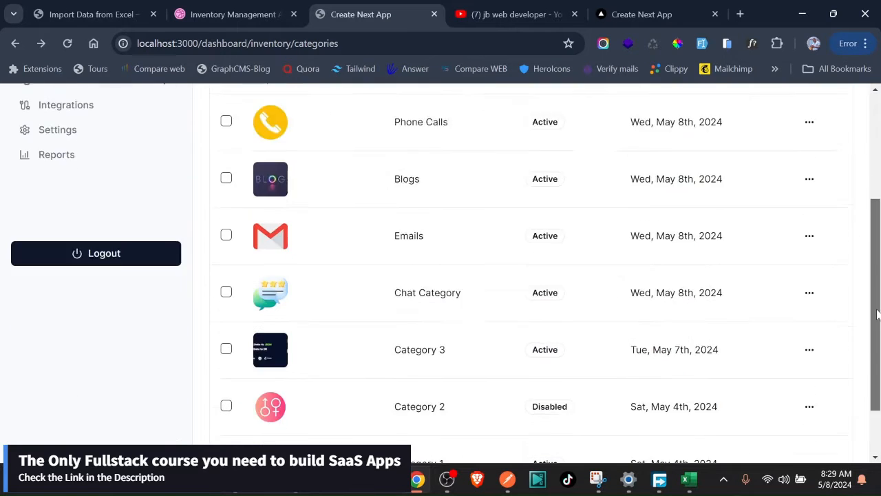
{"action": "scroll", "scroll_direction": "up", "scroll_amount": 3}
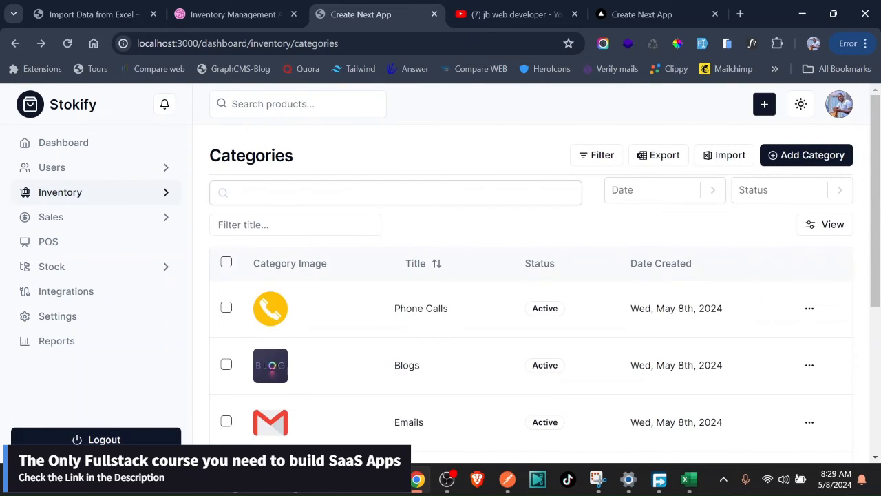
{"action": "mouse_move", "coordinate": [290, 332]}
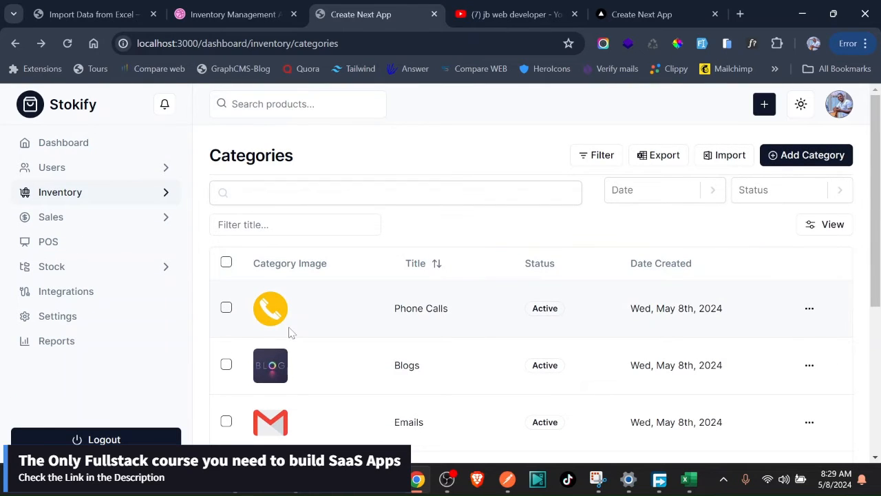
{"action": "mouse_move", "coordinate": [559, 291]}
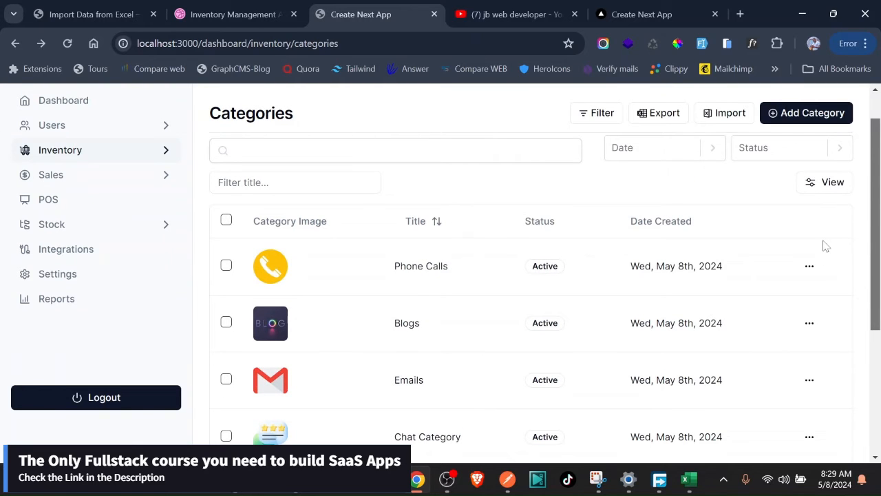
{"action": "scroll", "scroll_direction": "down", "scroll_amount": 3}
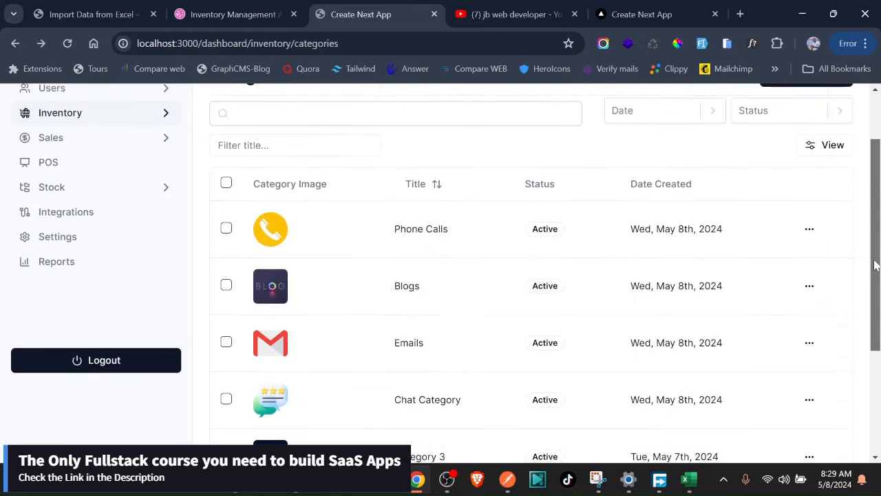
{"action": "scroll", "scroll_direction": "up", "scroll_amount": 3}
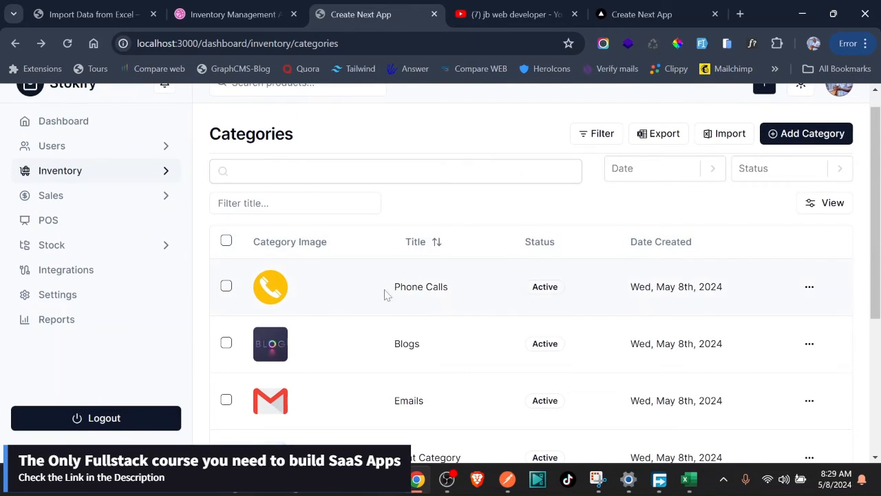
{"action": "mouse_move", "coordinate": [689, 479]}
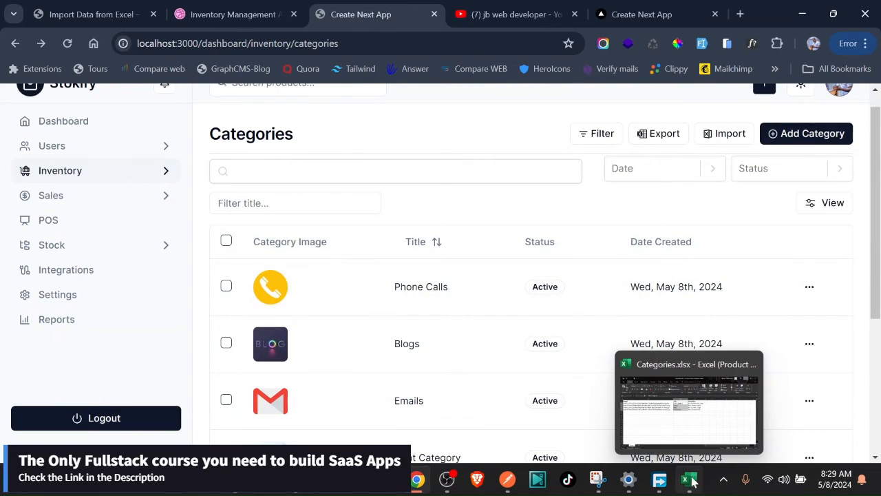
{"action": "mouse_move", "coordinate": [428, 306]}
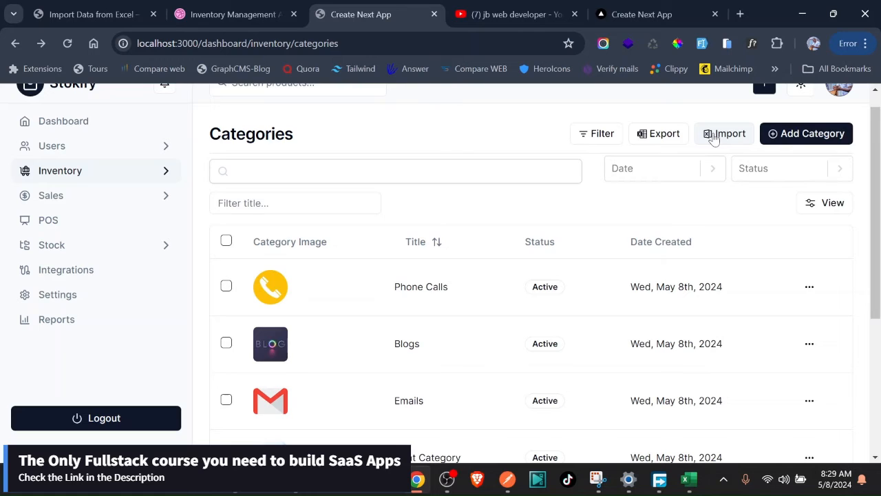
{"action": "left_click", "coordinate": [724, 133]}
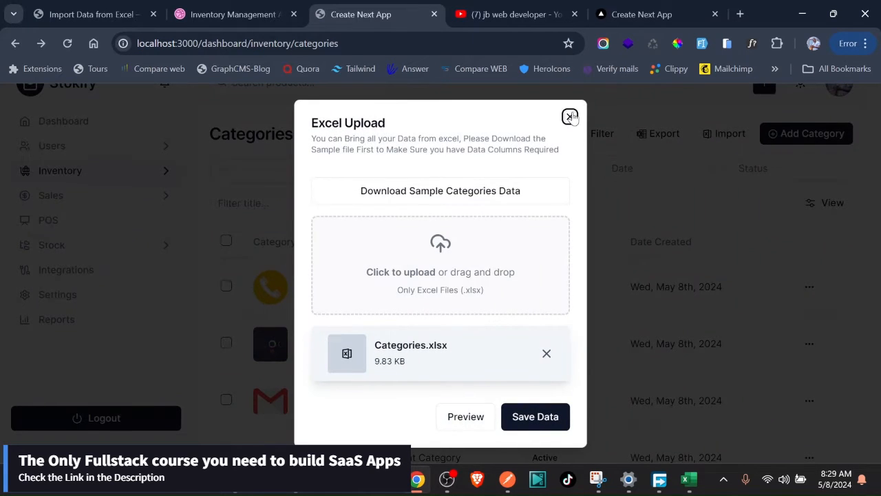
{"action": "left_click", "coordinate": [570, 116]}
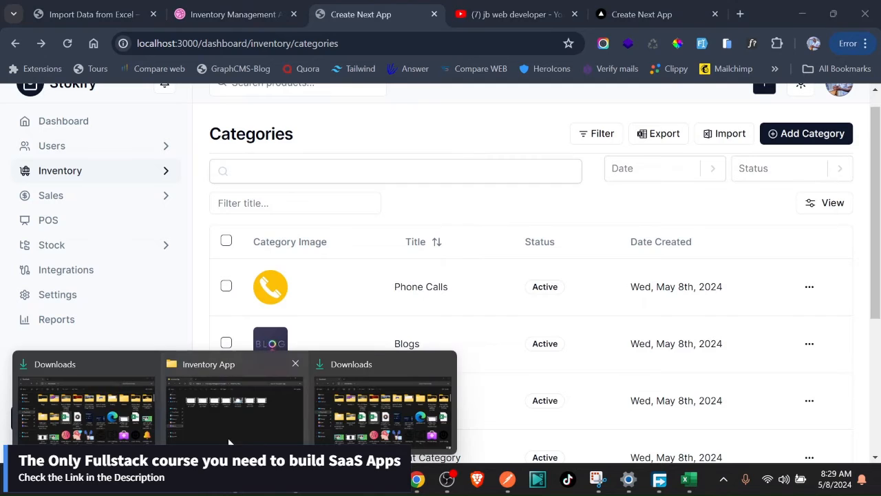
- Open Categories with Updated Data.xlsx from the Downloads folder in Excel
{"action": "left_click", "coordinate": [85, 407]}
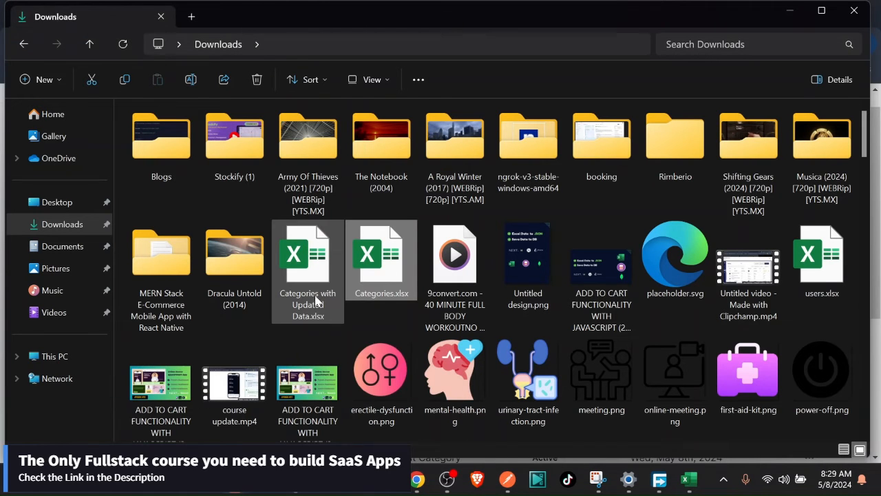
{"action": "left_click", "coordinate": [308, 255]}
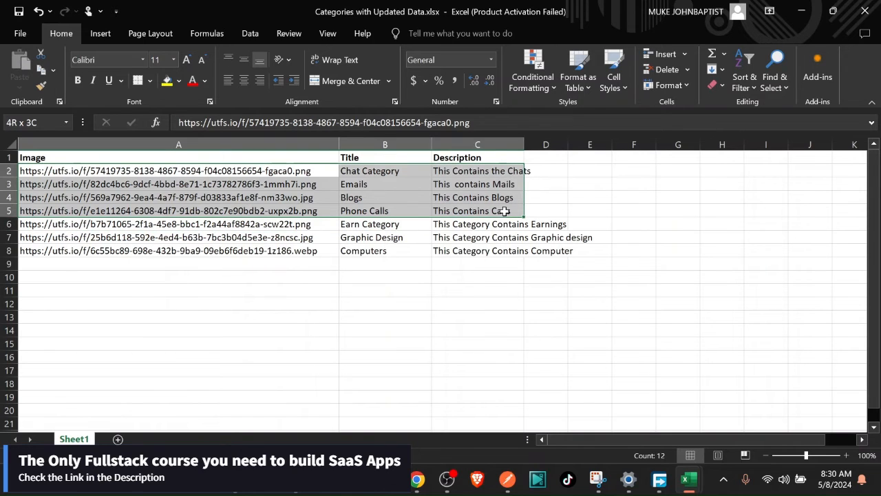
- Check the image URL, Emails title and the new Earn Category, Graphic Design and Computers rows
{"action": "left_click", "coordinate": [179, 171]}
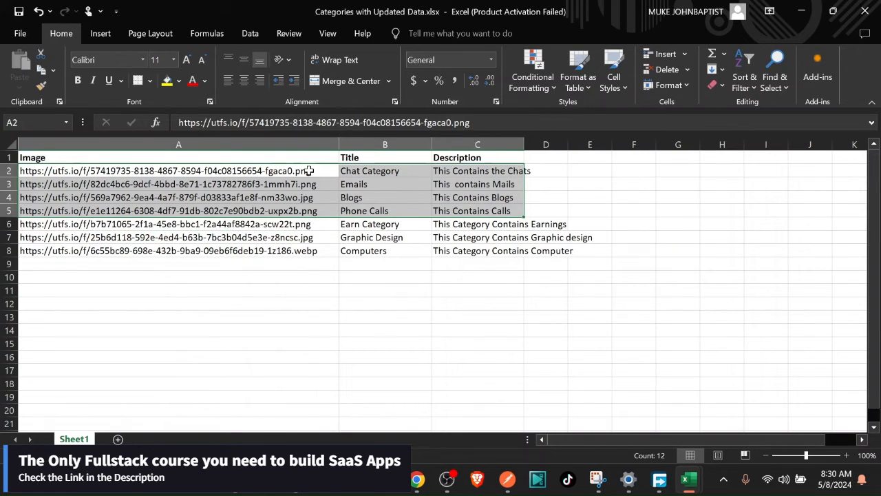
{"action": "double_click", "coordinate": [165, 170]}
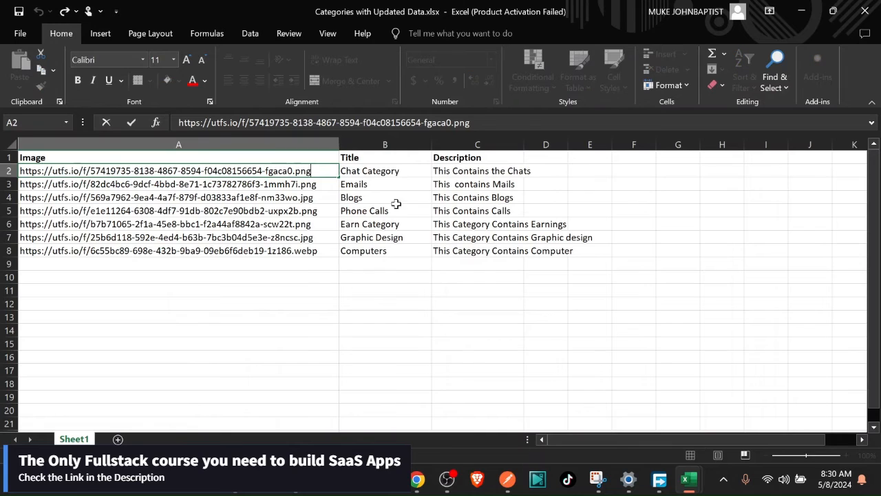
{"action": "left_click", "coordinate": [385, 185]}
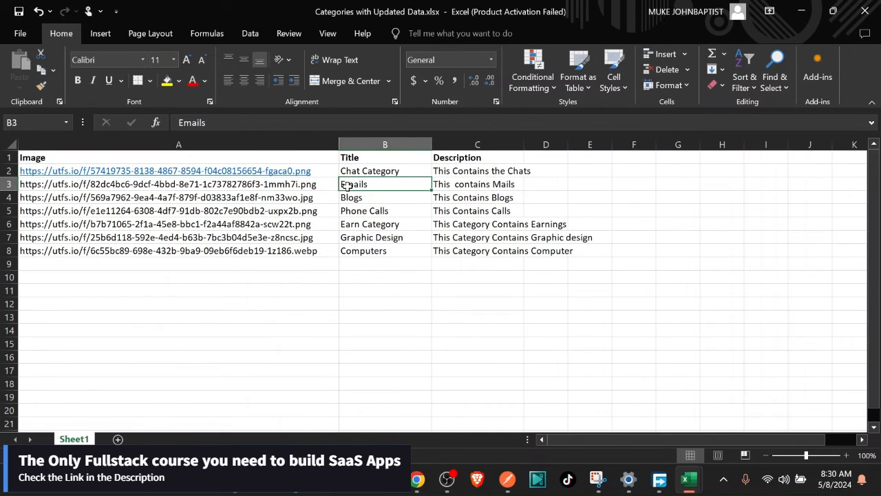
{"action": "left_click", "coordinate": [369, 223]}
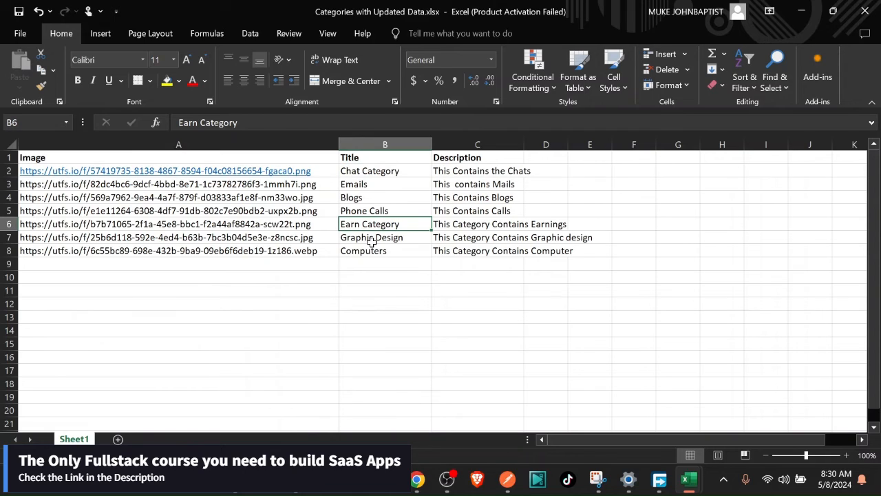
{"action": "left_click_drag", "start_coordinate": [386, 224], "coordinate": [386, 251]}
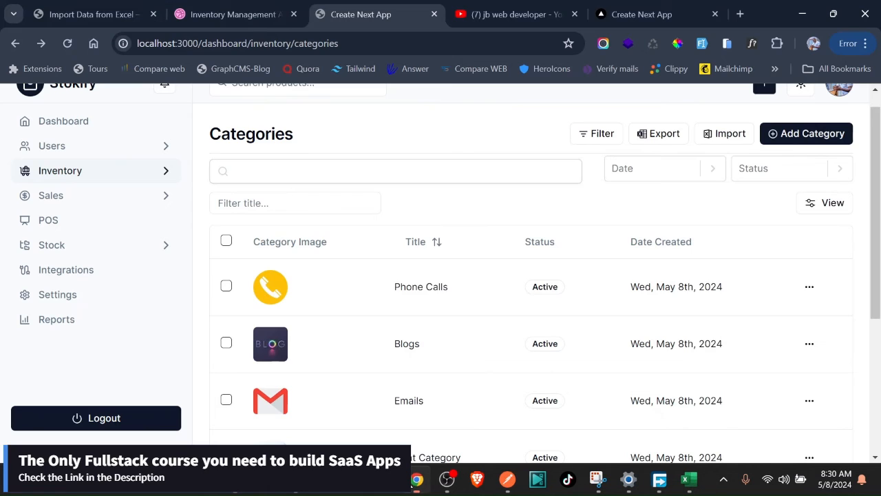
- Reload the categories page and bring up the Excel upload dialog
{"action": "left_click", "coordinate": [68, 42]}
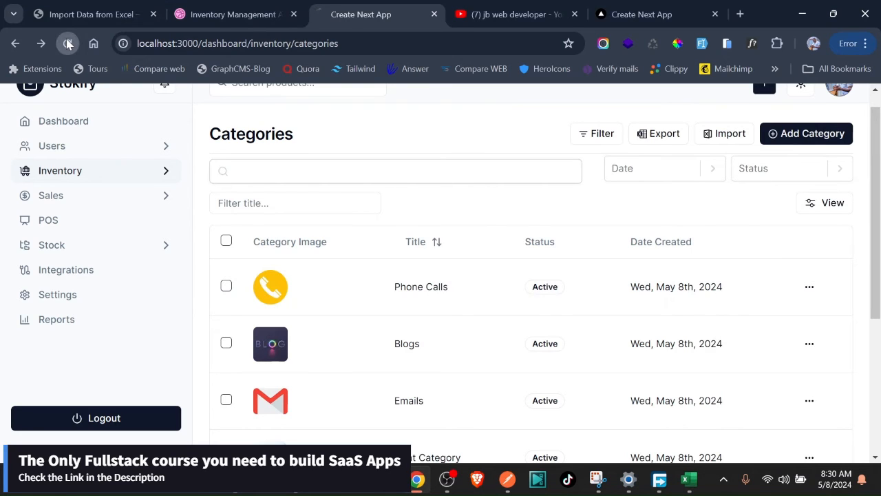
{"action": "left_click", "coordinate": [66, 43]}
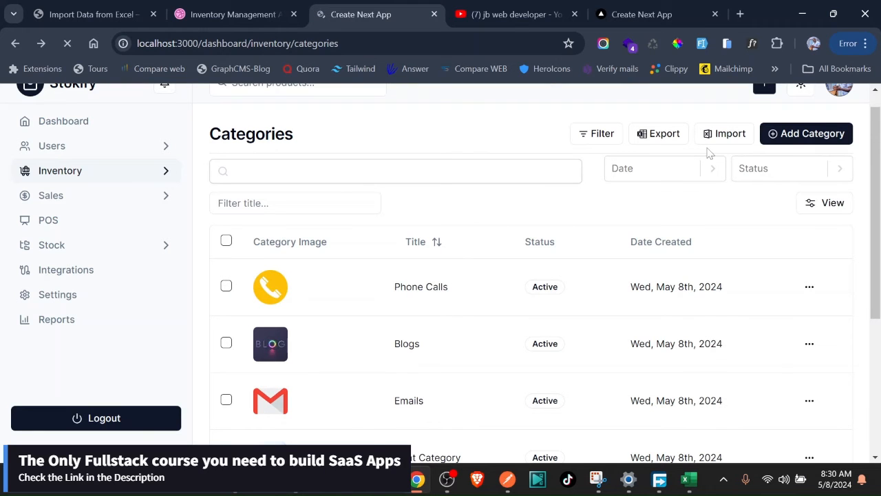
{"action": "mouse_move", "coordinate": [723, 133]}
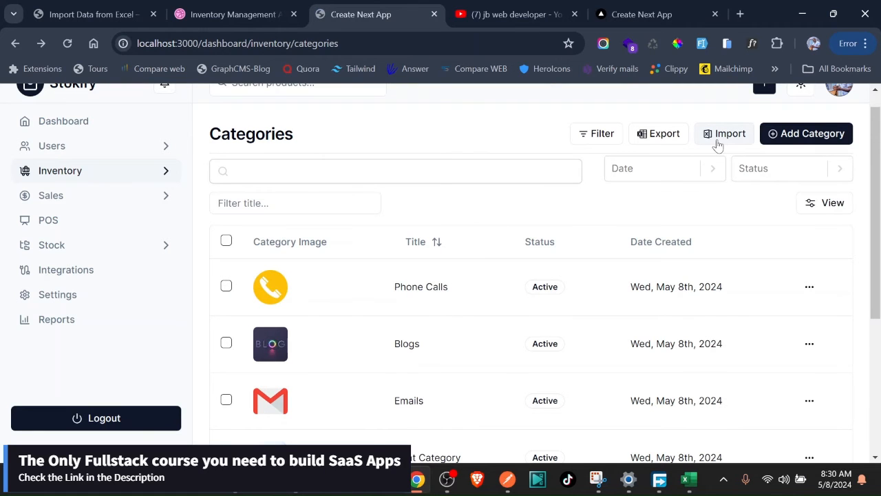
{"action": "left_click", "coordinate": [725, 132]}
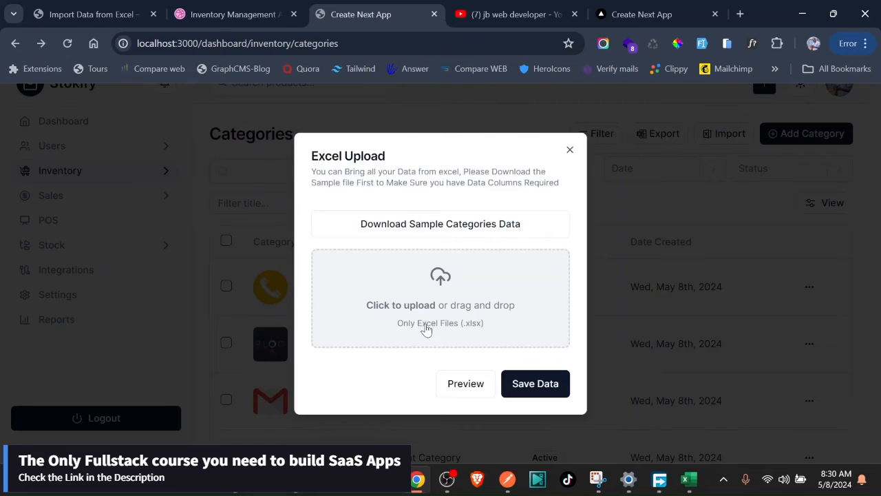
- Load Categories with Updated Data.xlsx and preview its category rows as JSON
{"action": "left_click", "coordinate": [441, 305]}
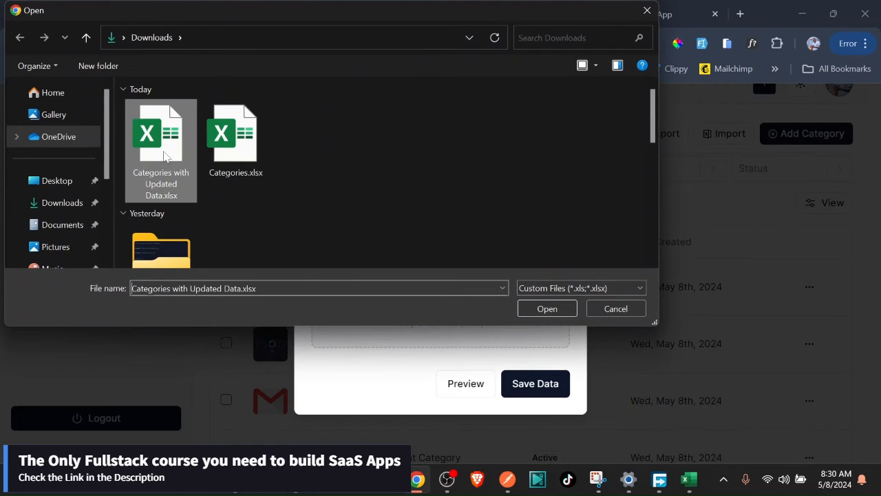
{"action": "left_click", "coordinate": [546, 308]}
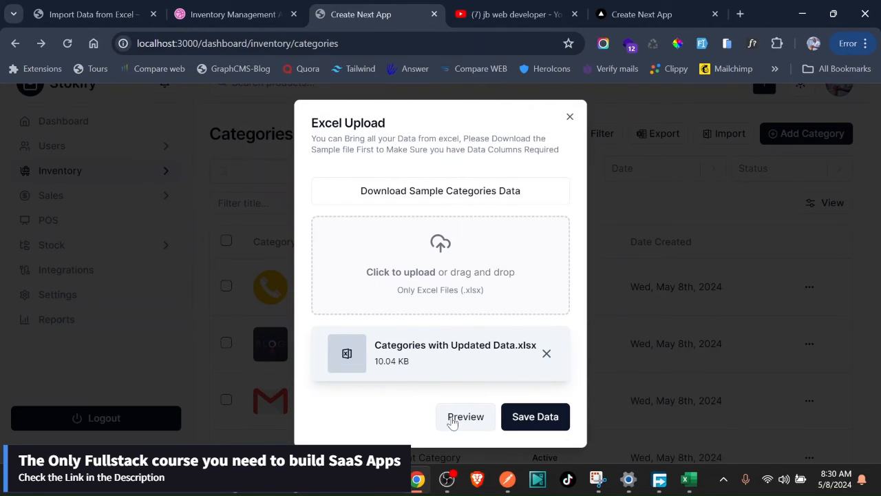
{"action": "left_click", "coordinate": [465, 416]}
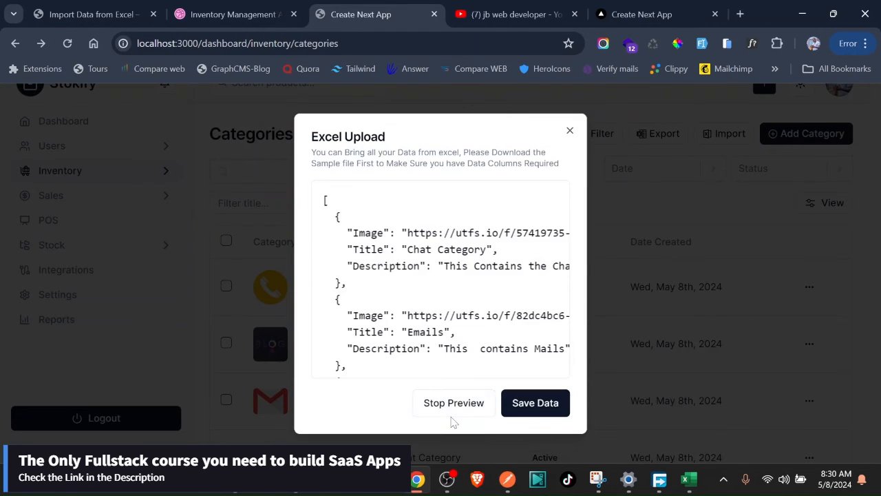
- Review the Graphic Design entry, save the imported categories and dismiss the sync success message
{"action": "scroll", "scroll_direction": "down", "scroll_amount": 3}
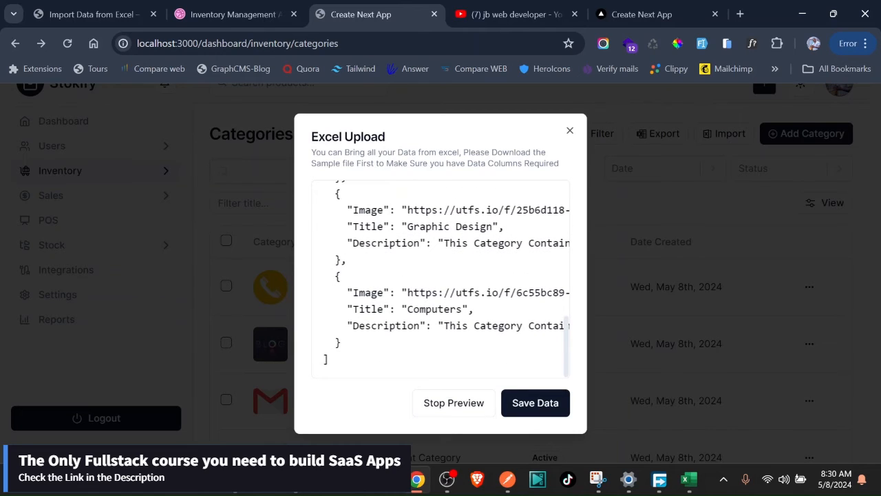
{"action": "double_click", "coordinate": [448, 225]}
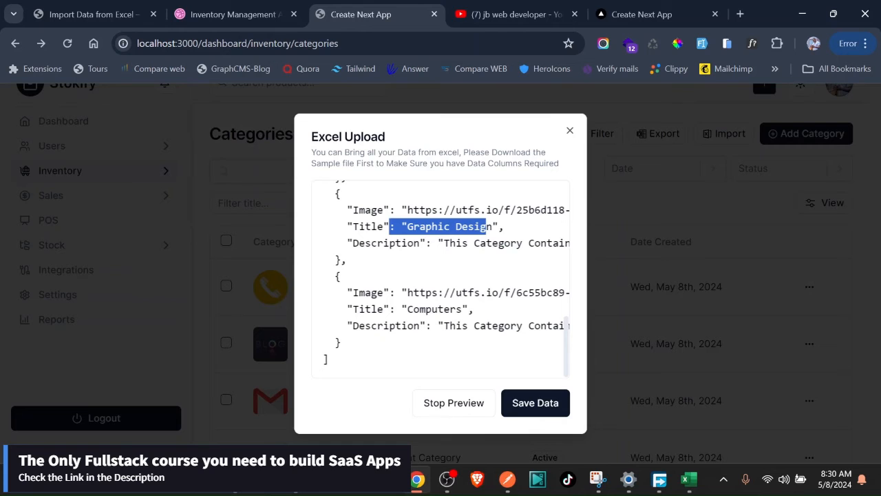
{"action": "left_click", "coordinate": [534, 402]}
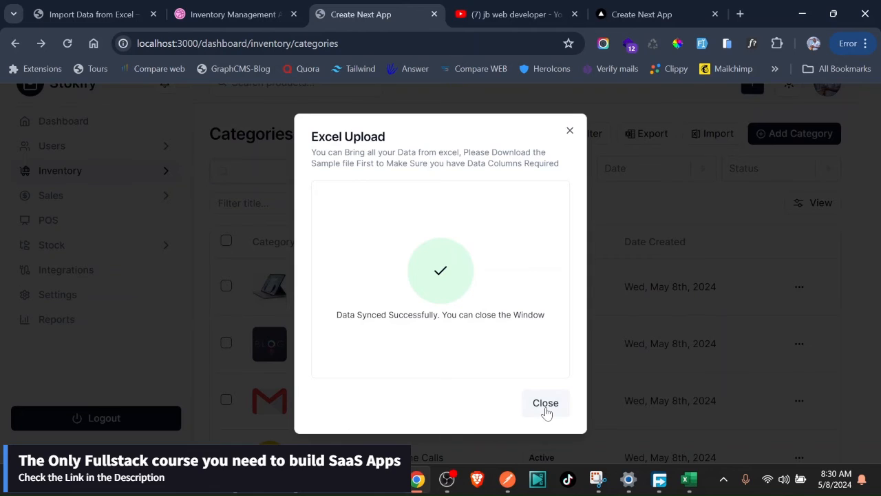
{"action": "left_click", "coordinate": [546, 402]}
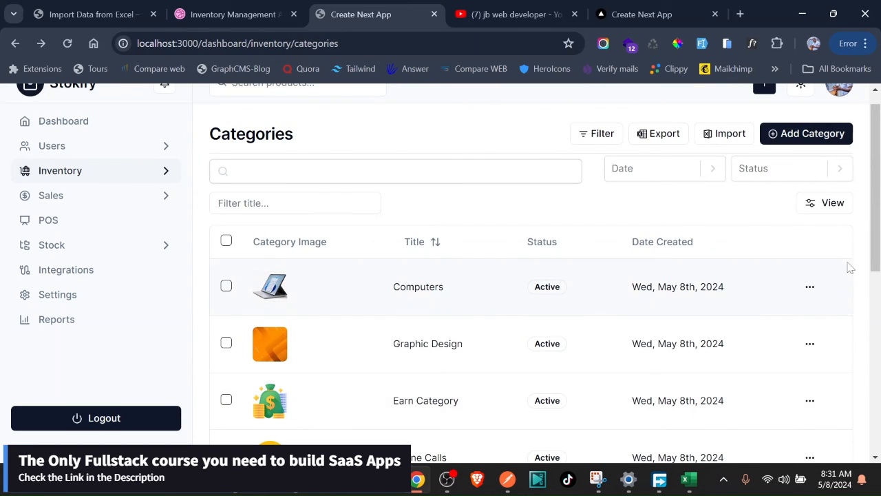
- Scan the categories table for duplicates, then switch to the course website tab
{"action": "scroll", "scroll_direction": "down", "scroll_amount": 3}
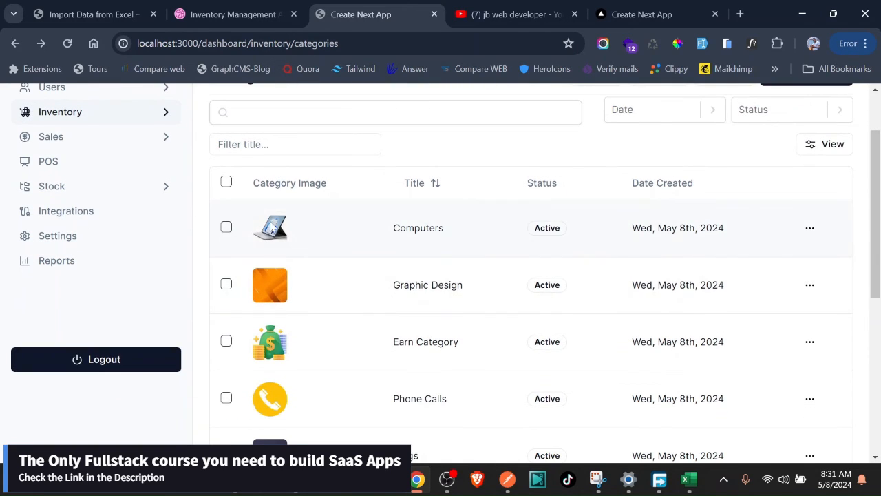
{"action": "mouse_move", "coordinate": [260, 264]}
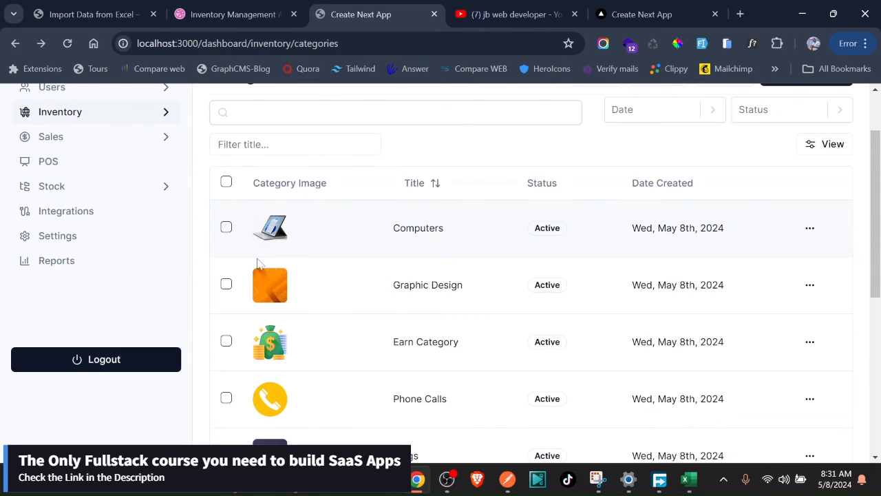
{"action": "mouse_move", "coordinate": [305, 344]}
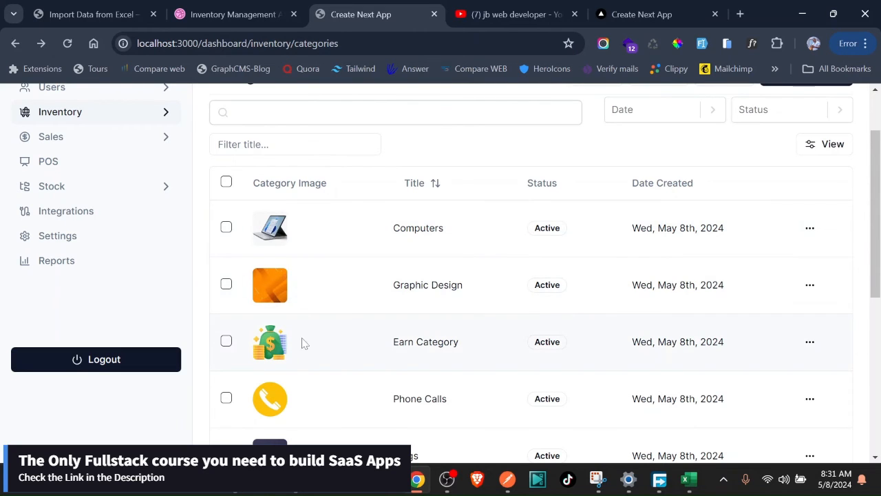
{"action": "mouse_move", "coordinate": [343, 232]}
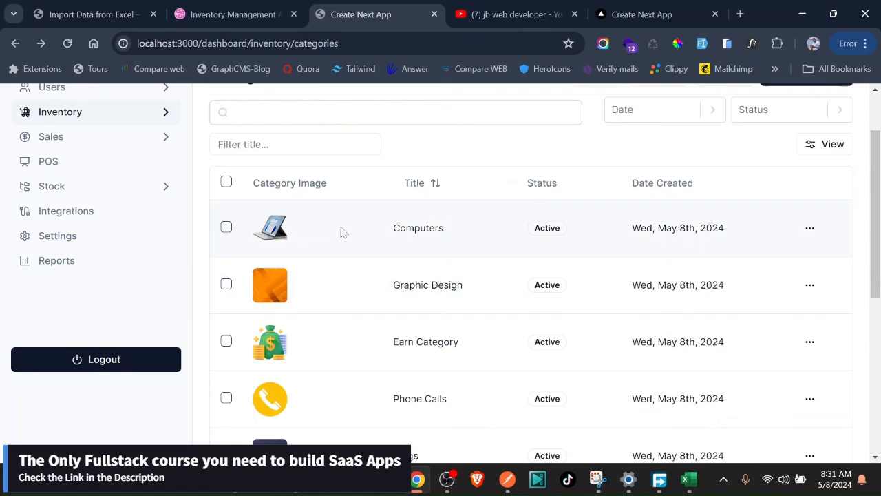
{"action": "mouse_move", "coordinate": [387, 357]}
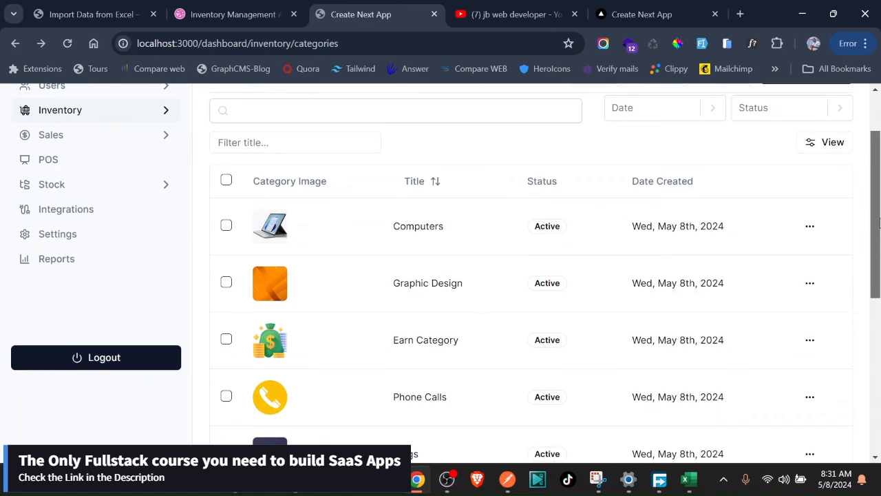
{"action": "scroll", "scroll_direction": "down", "scroll_amount": 3}
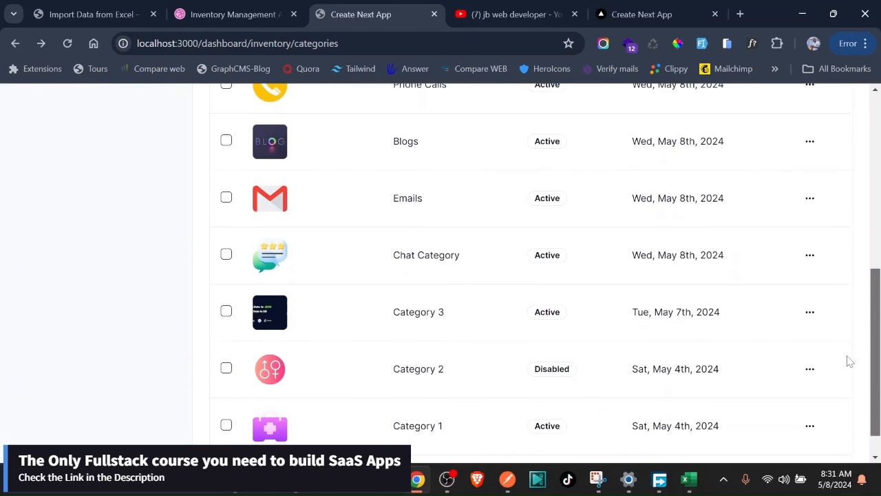
{"action": "scroll", "scroll_direction": "up", "scroll_amount": 3}
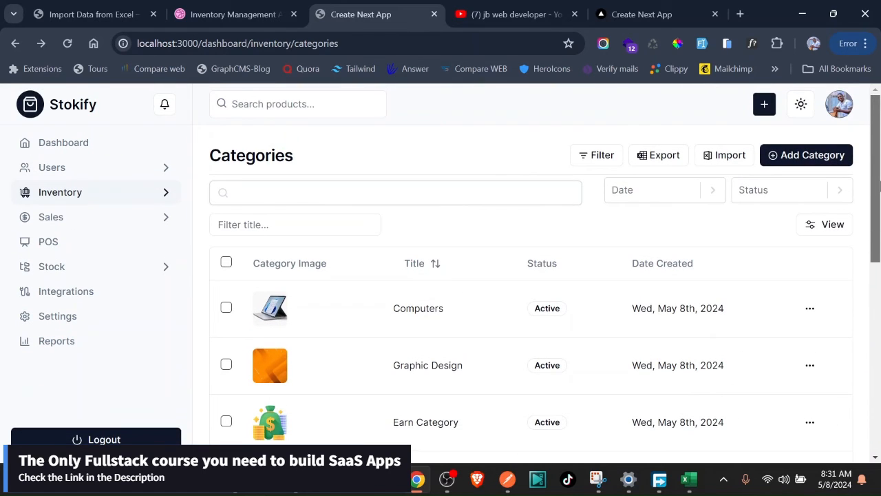
{"action": "mouse_move", "coordinate": [658, 154]}
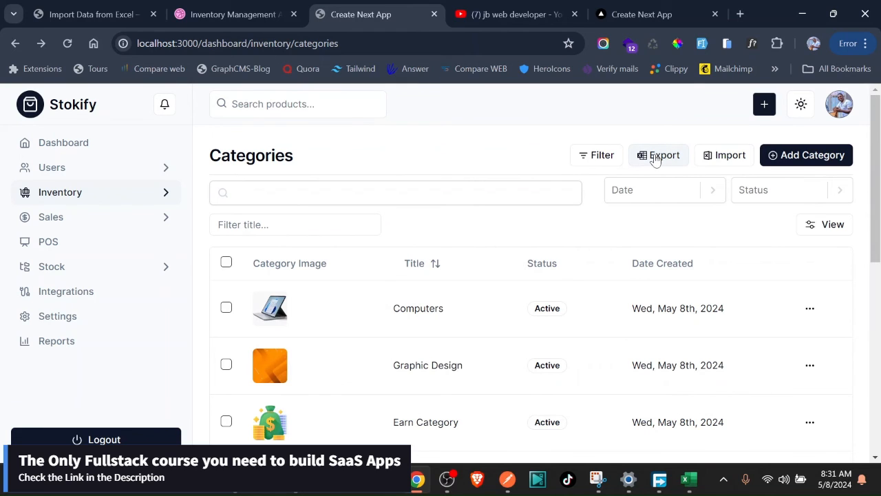
{"action": "mouse_move", "coordinate": [491, 427]}
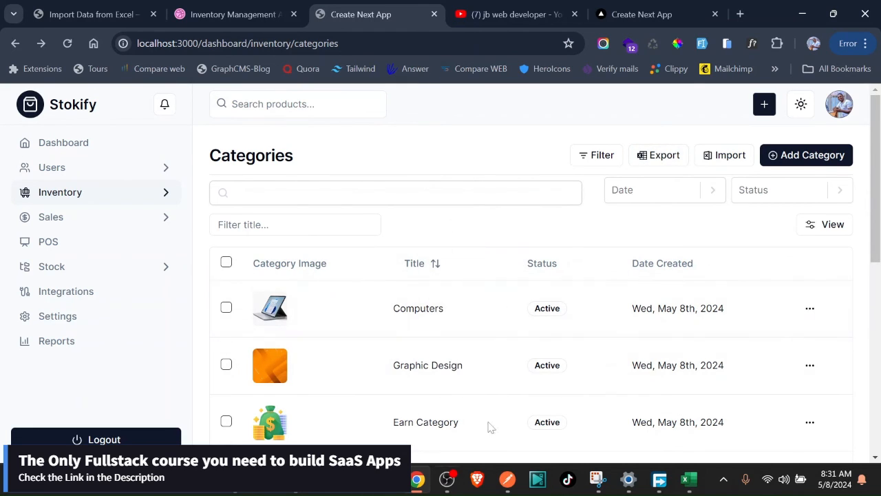
{"action": "mouse_move", "coordinate": [474, 352]}
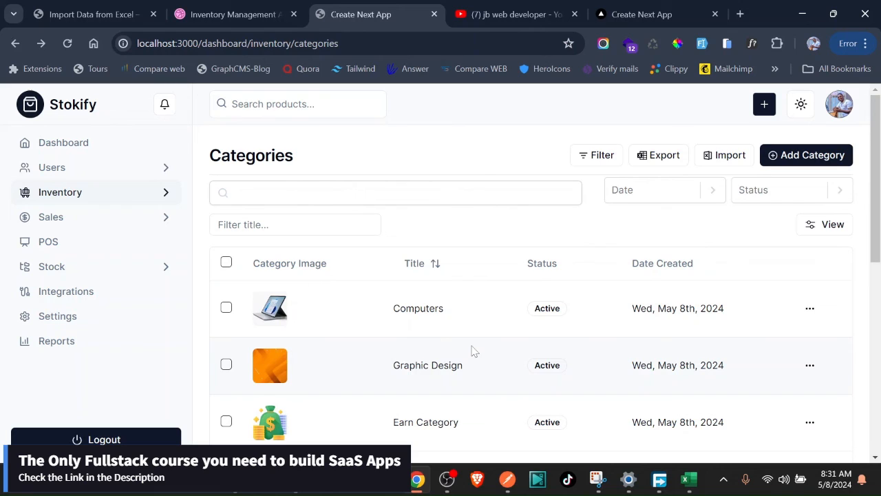
{"action": "mouse_move", "coordinate": [410, 290]}
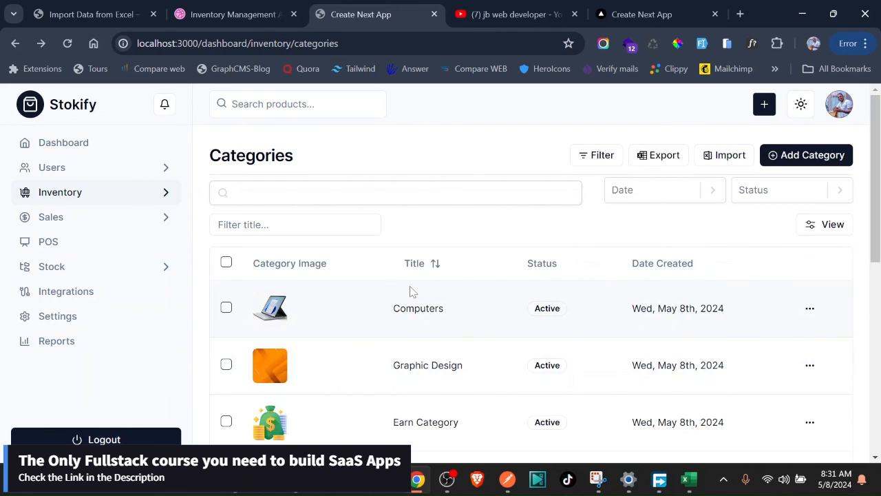
{"action": "mouse_move", "coordinate": [413, 288]}
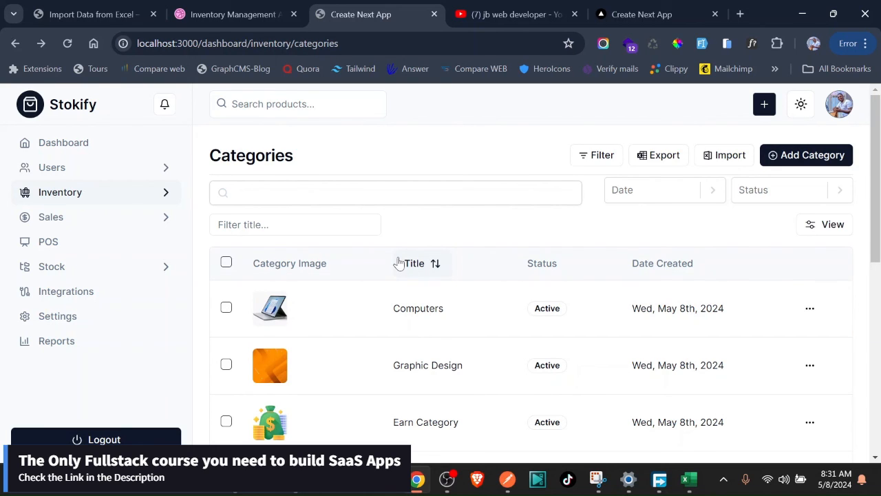
{"action": "mouse_move", "coordinate": [475, 164]}
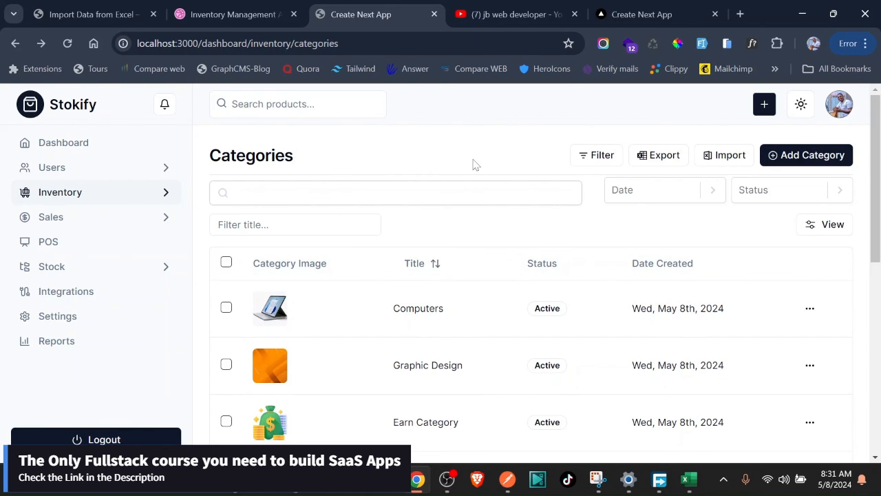
{"action": "left_click", "coordinate": [641, 14]}
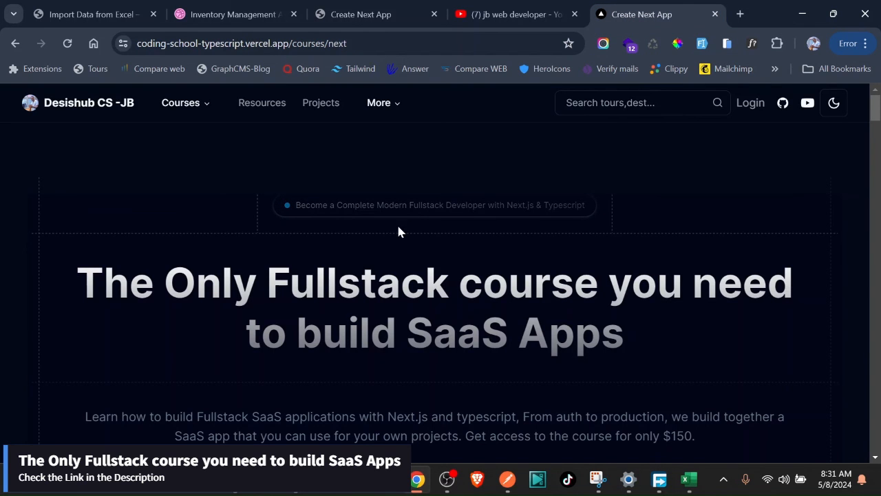
- Scroll through the Desishub fullstack course page and return to the Stokify categories tab
{"action": "scroll", "scroll_direction": "down", "scroll_amount": 3}
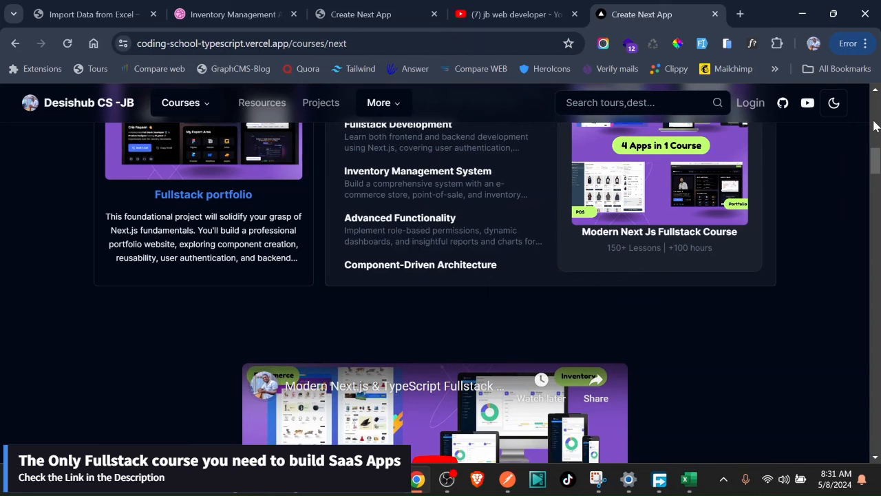
{"action": "scroll", "scroll_direction": "down", "scroll_amount": 3}
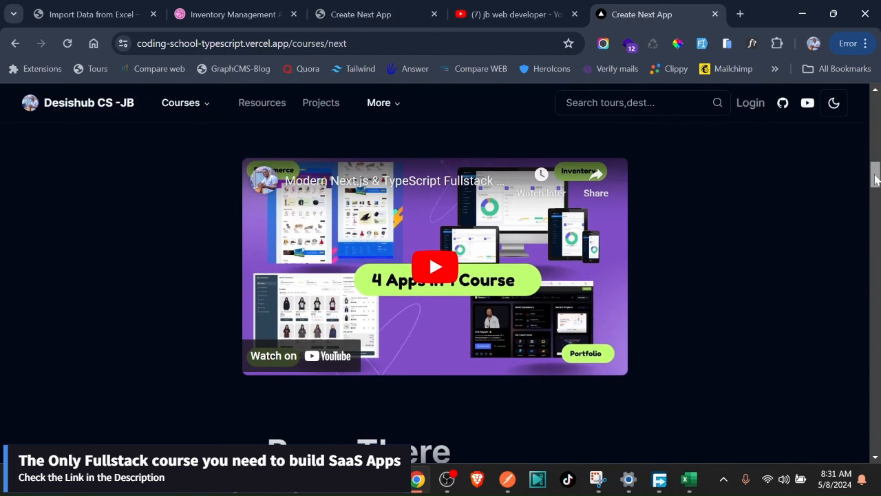
{"action": "scroll", "scroll_direction": "down", "scroll_amount": 3}
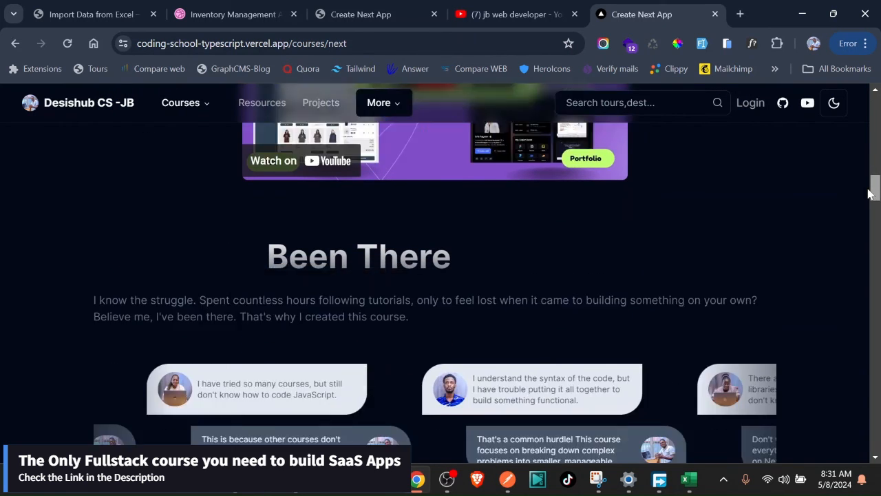
{"action": "scroll", "scroll_direction": "down", "scroll_amount": 3}
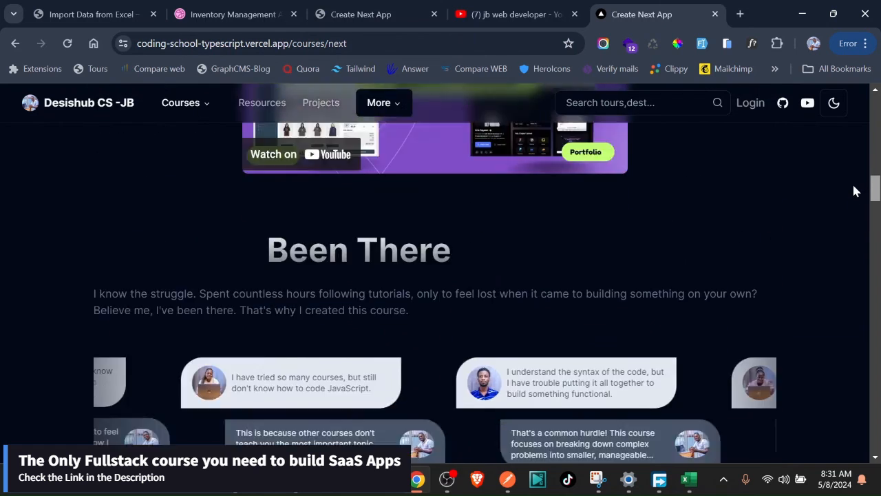
{"action": "scroll", "scroll_direction": "up", "scroll_amount": 3}
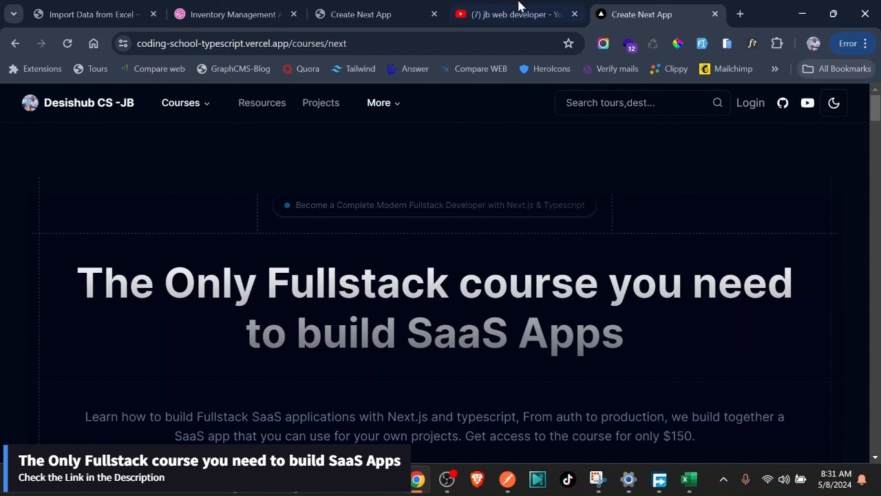
{"action": "left_click", "coordinate": [361, 14]}
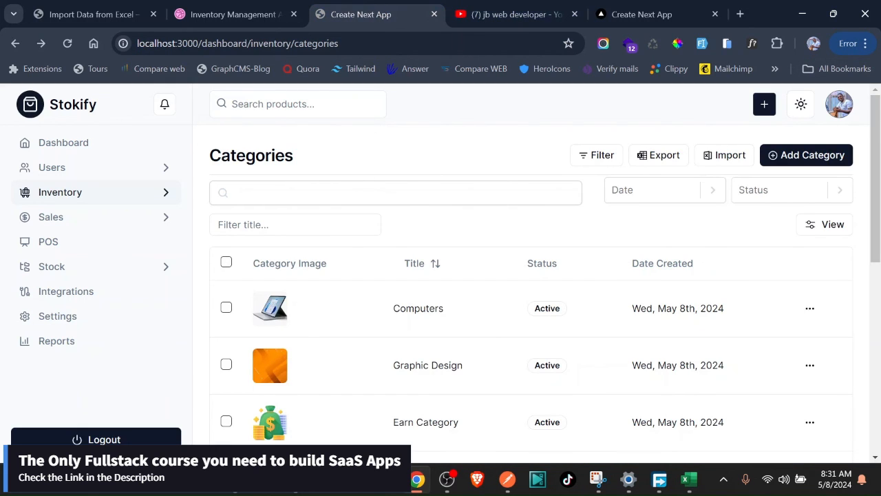